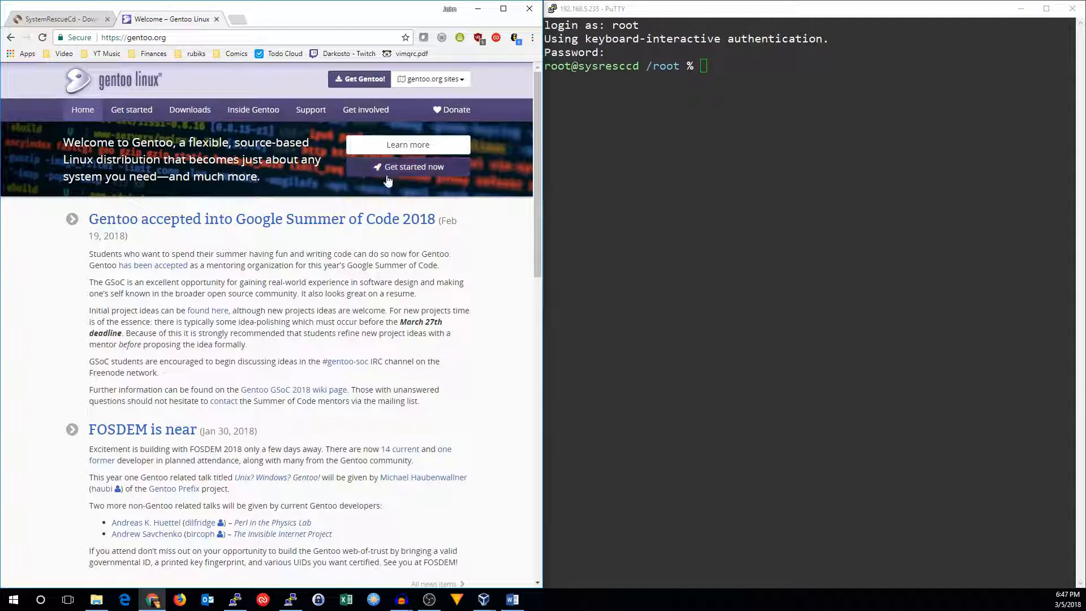
Navigate from Get started to the AMD64 Handbook's 'Installing the Gentoo installation files' chapter.
click(414, 166)
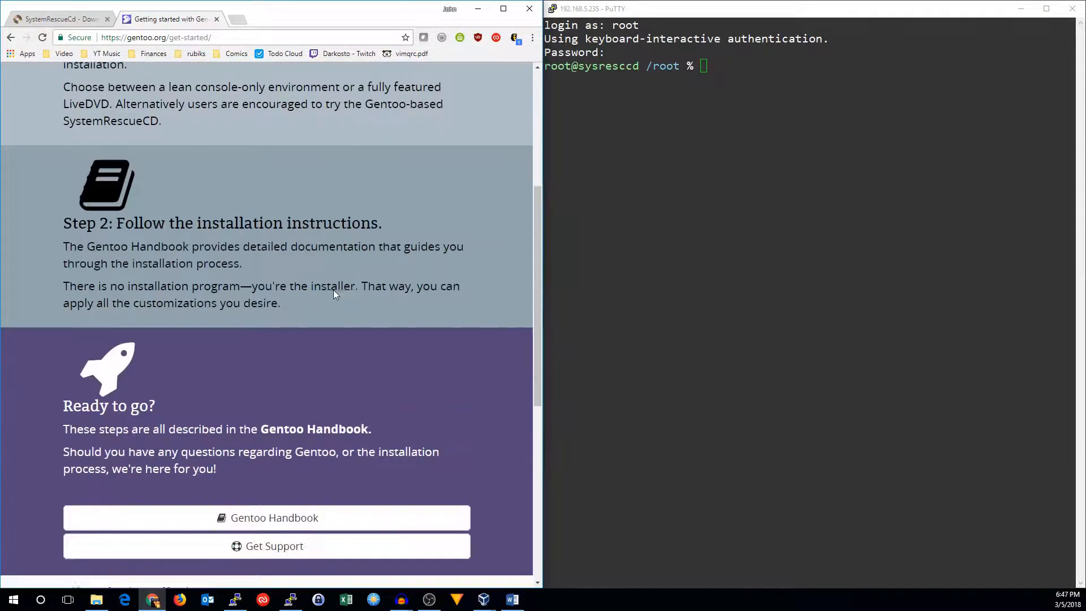
click(274, 517)
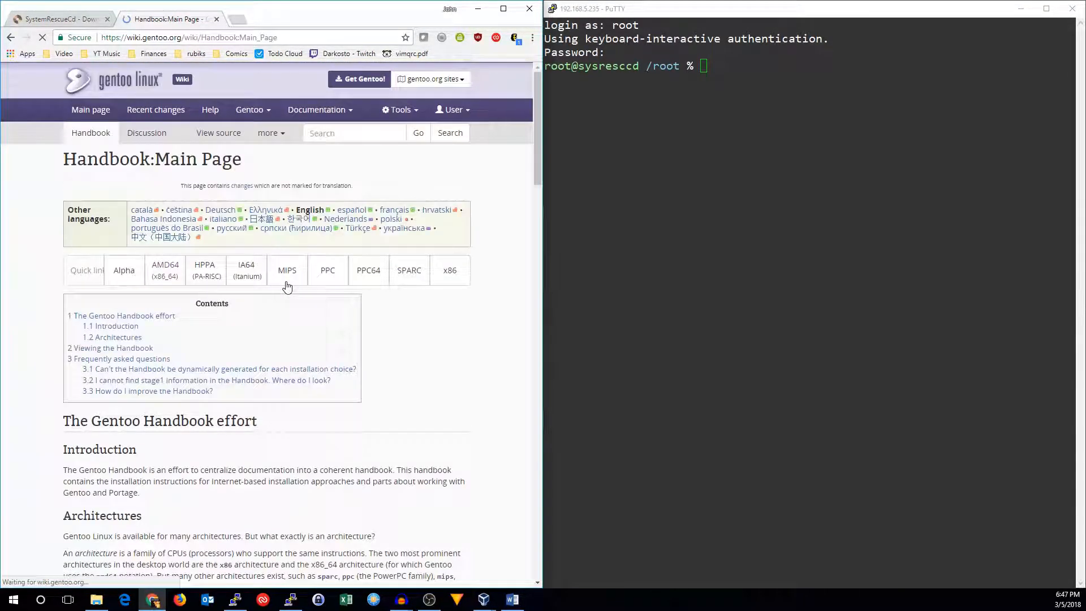
mouse_move(165, 270)
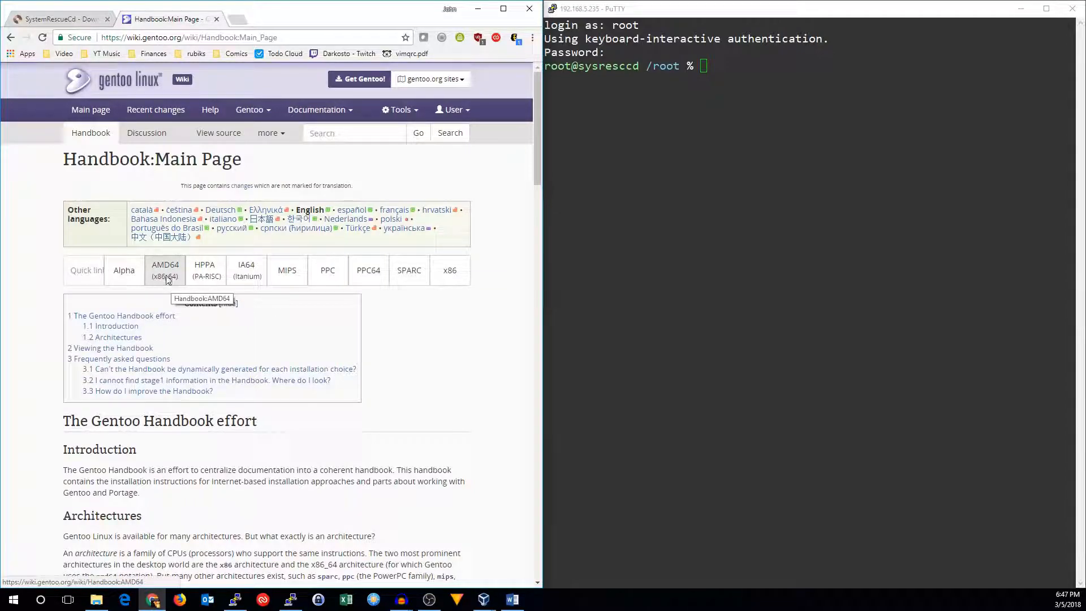
click(165, 270)
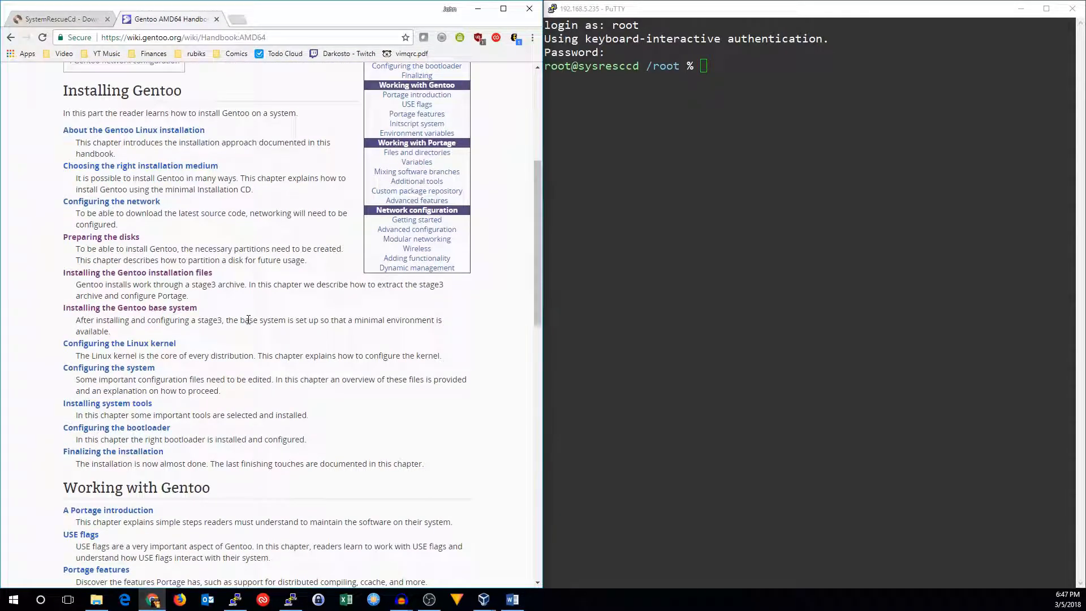
mouse_move(137, 272)
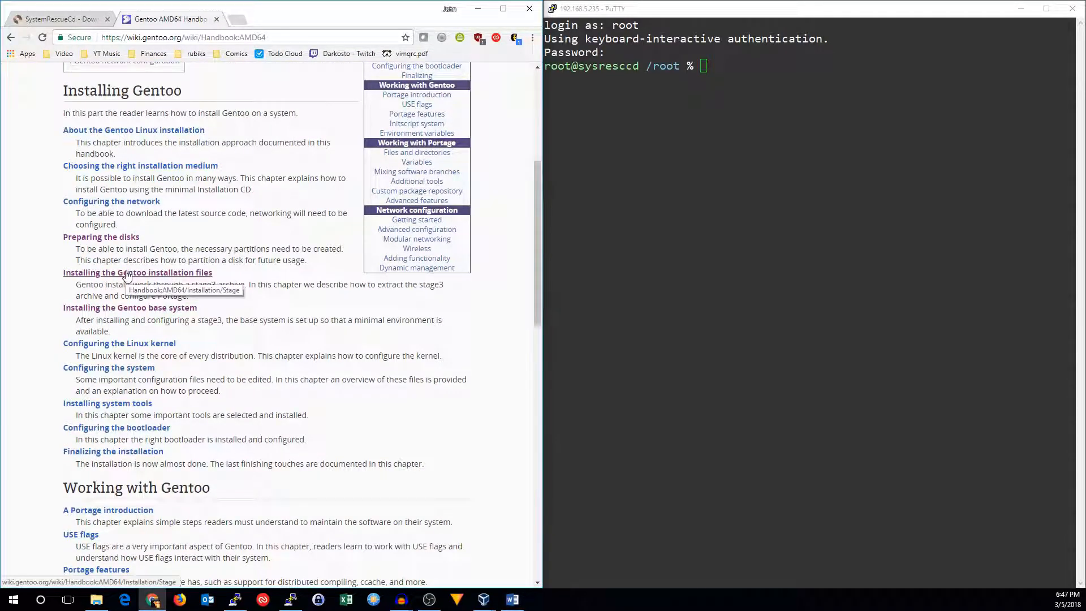
click(137, 273)
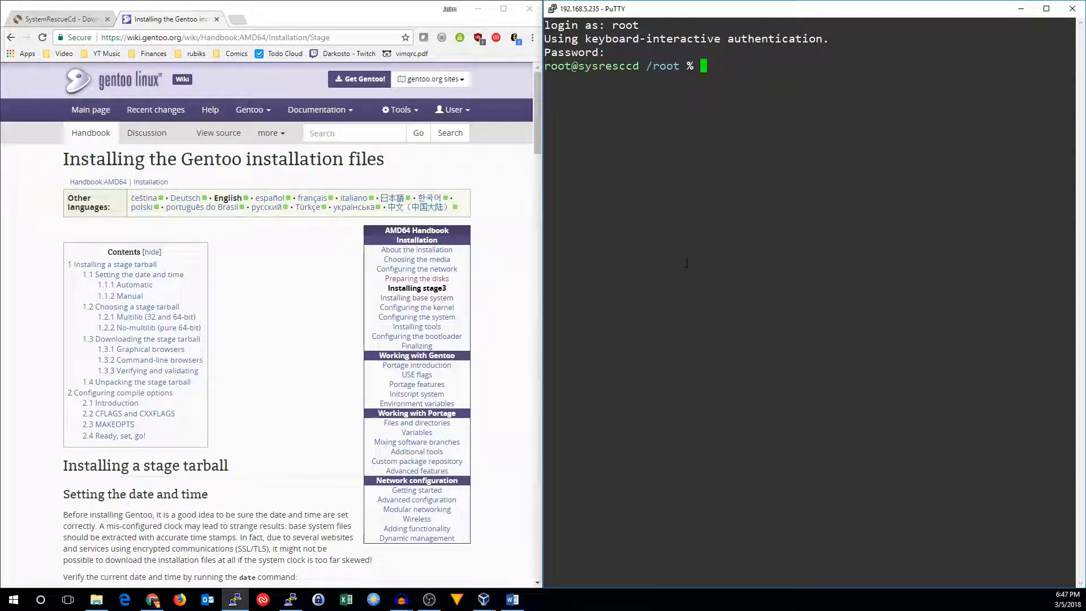
Run fdisk /dev/sda and create a +512M first partition and a full-size second partition.
text(fdisk /dev/sda)
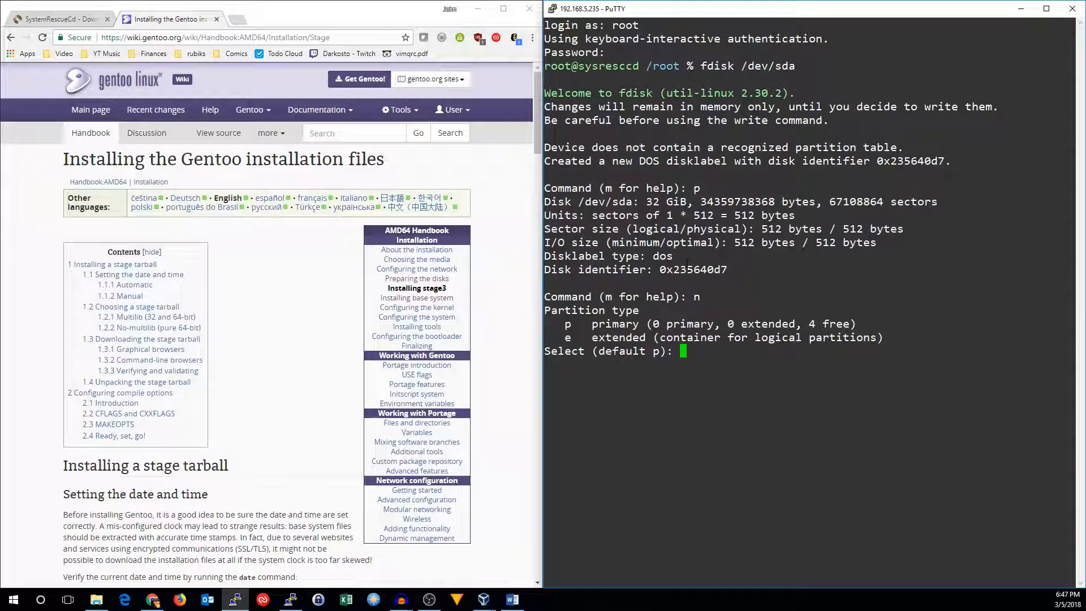
text(p)
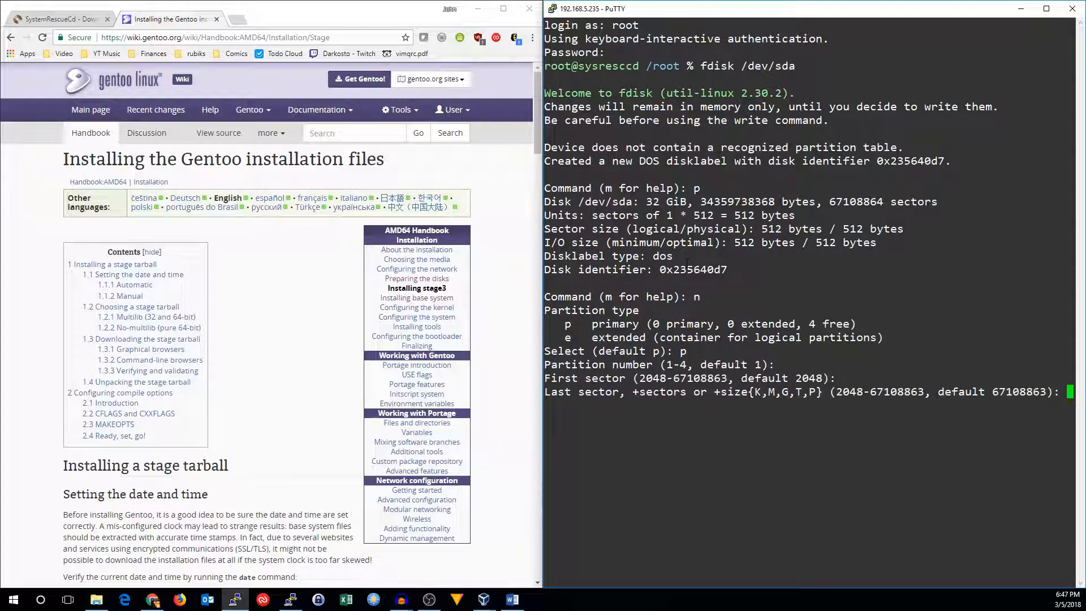
text(+512M)
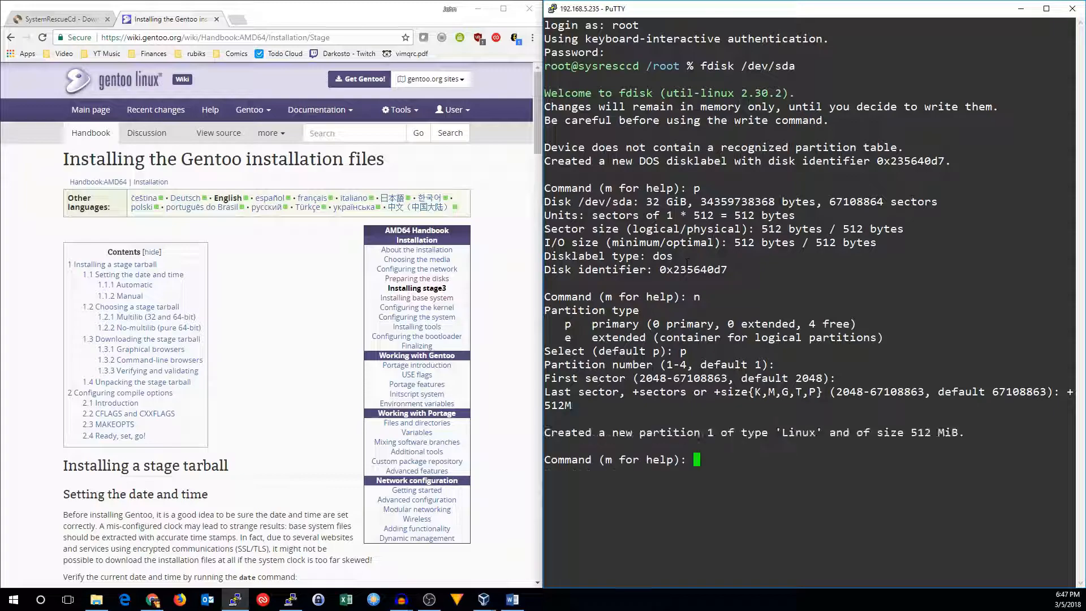
text(p)
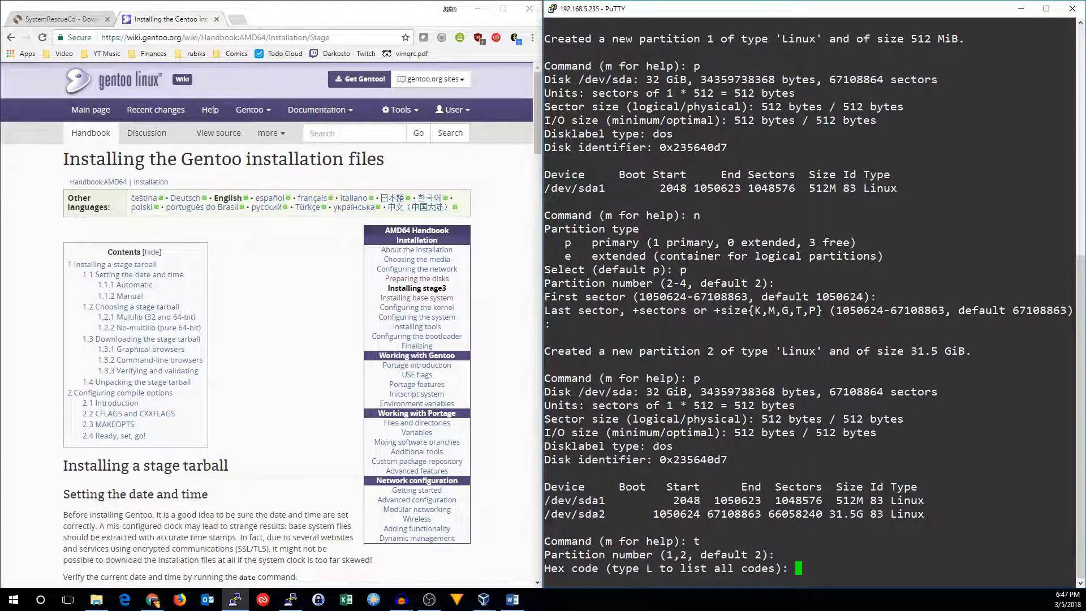
Set partition 2 type to 8e Linux LVM, flag partition 1 bootable and write the table.
text(8e)
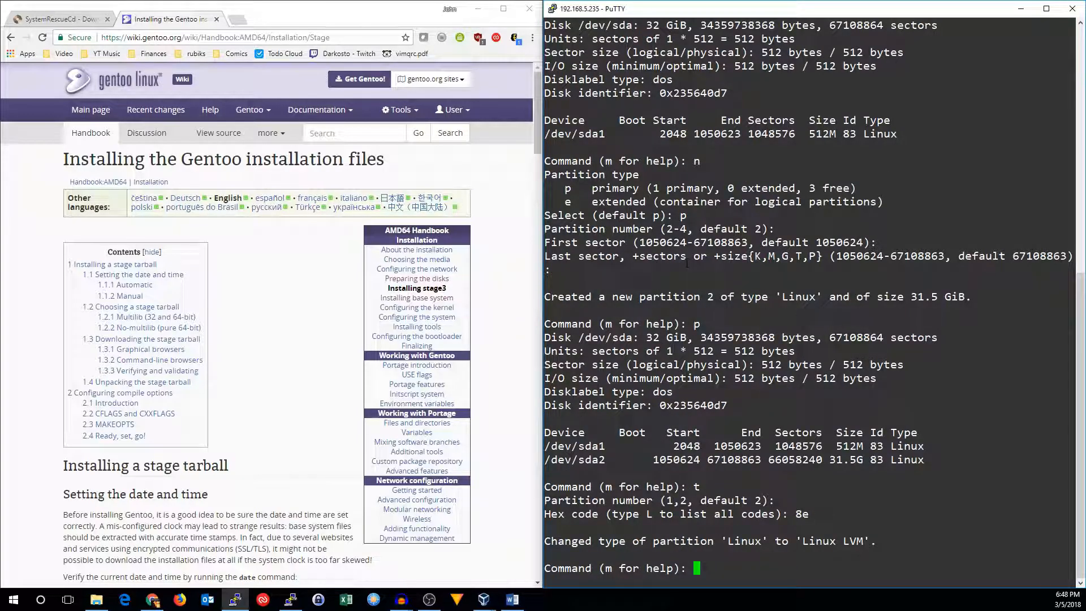
text(a)
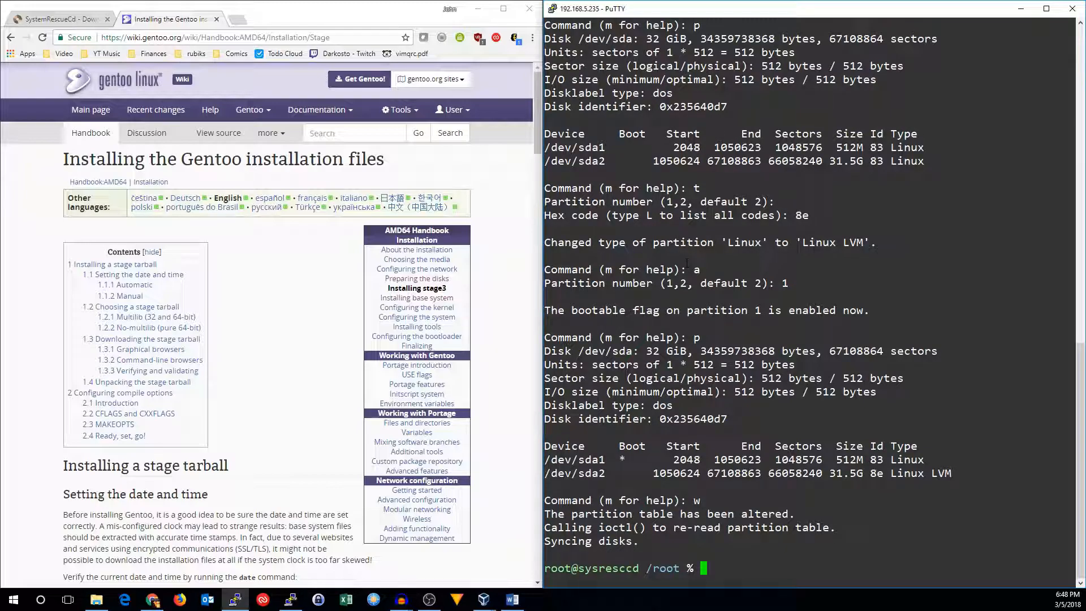
Run pvcreate /dev/sda2 and vgcreate gentoo /dev/sda2 to build the volume group.
text(pvcreate)
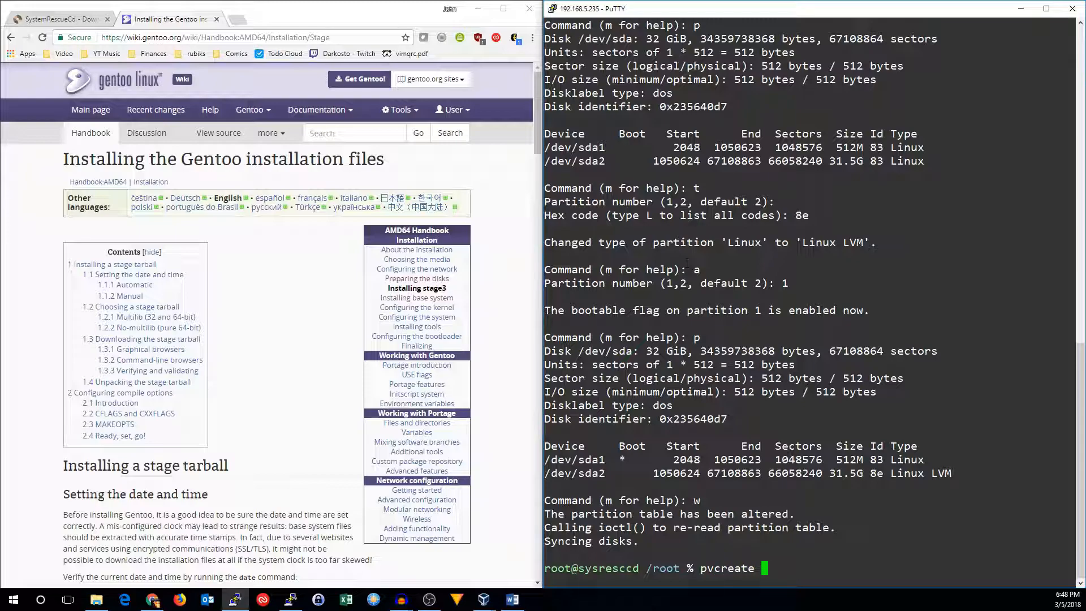
text(/dev/sda2)
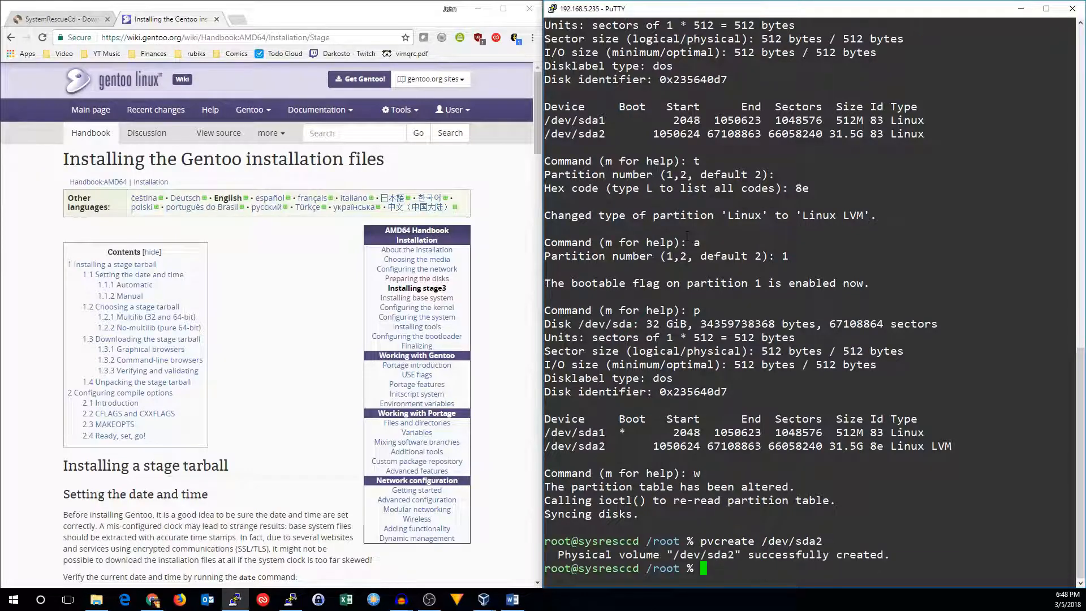
text(vgcreate)
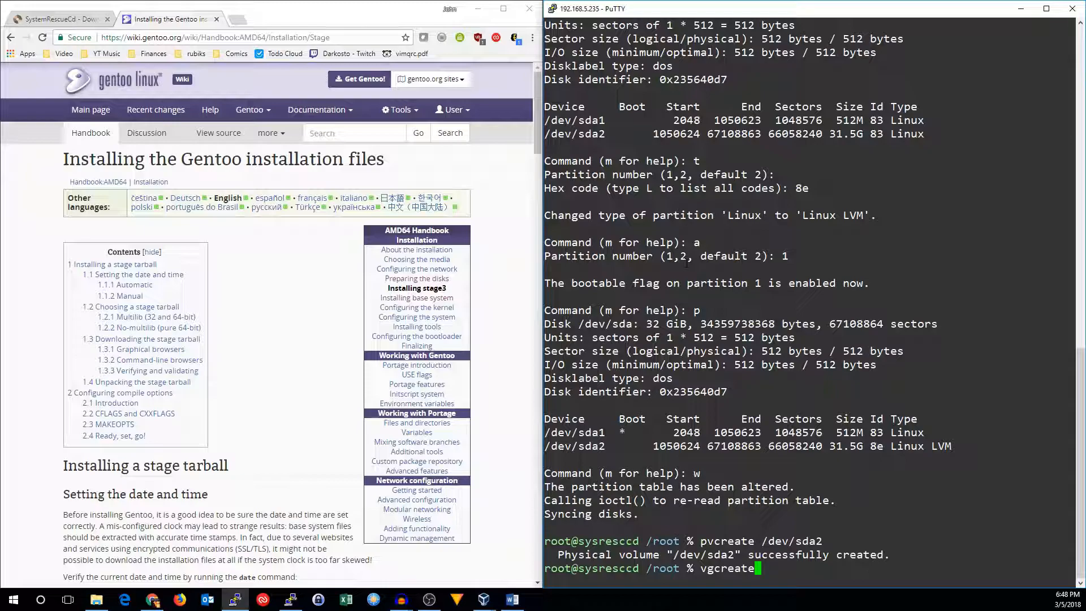
text(gentoo)
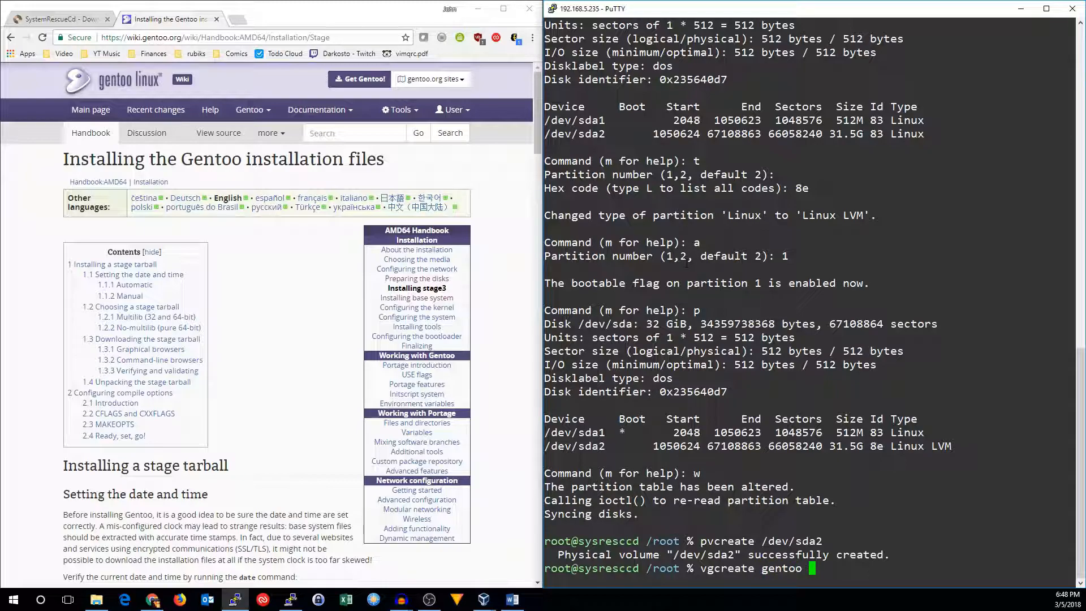
text(/dev/sda2)
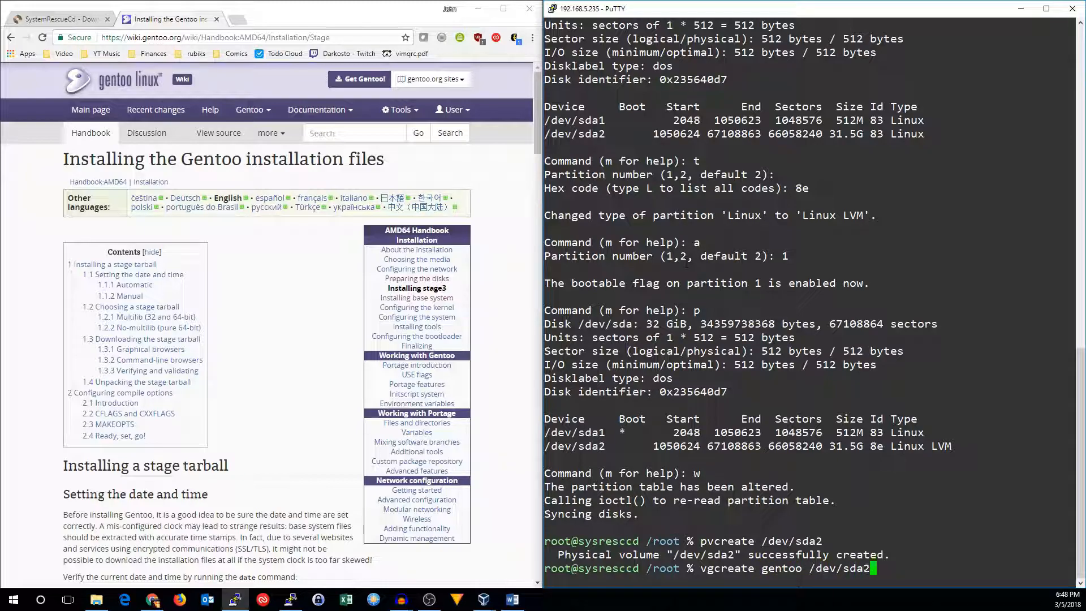
text(lvcr)
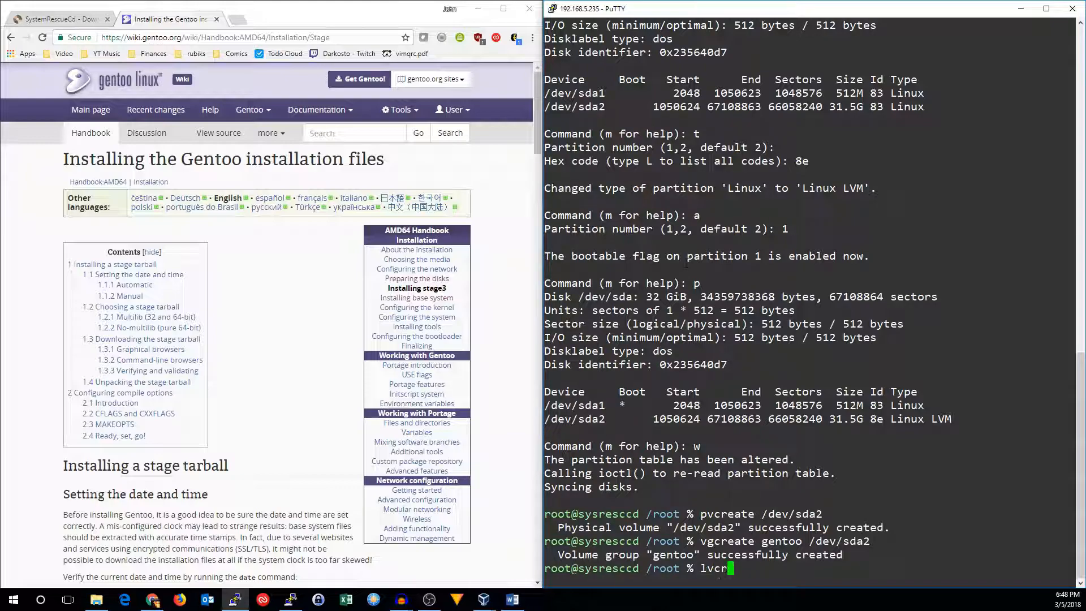
Create logical volumes tmp (1G) and swap (4G) in the gentoo volume group with lvcreate.
text(eate)
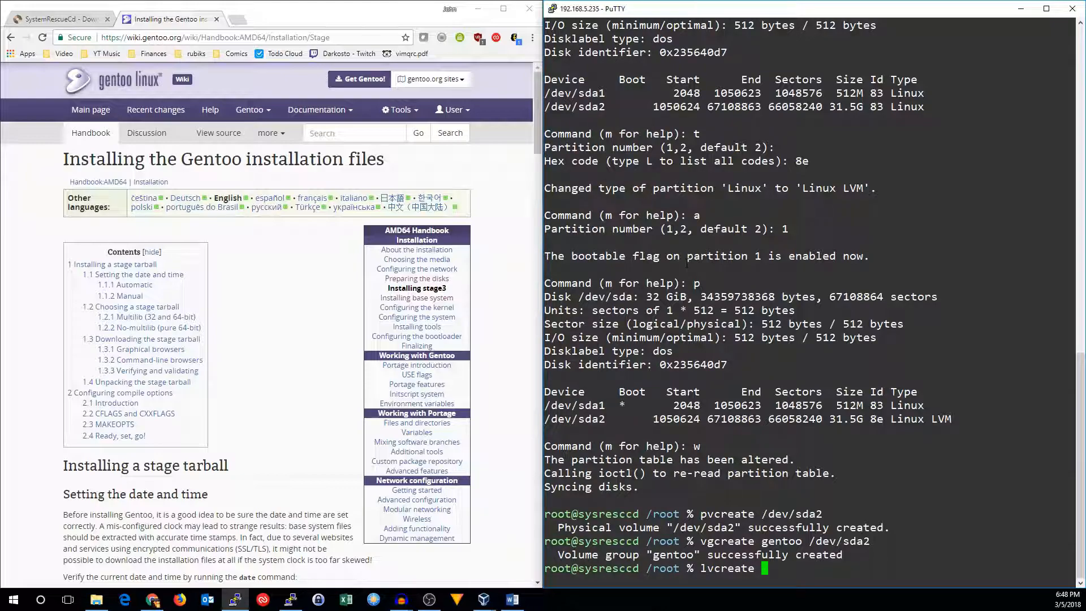
text(-n)
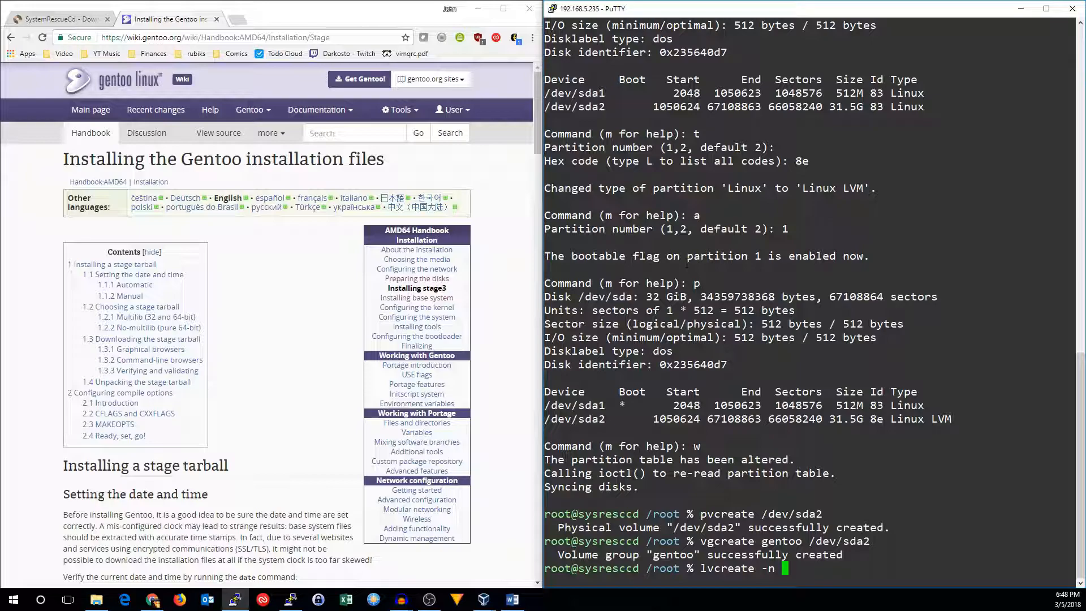
text(t)
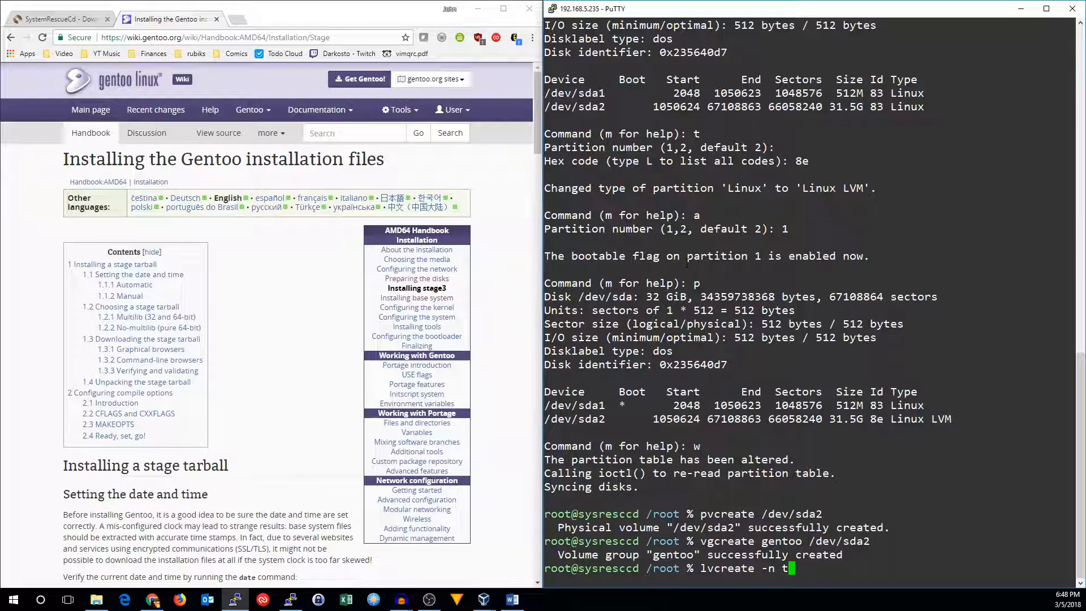
text(mp -L)
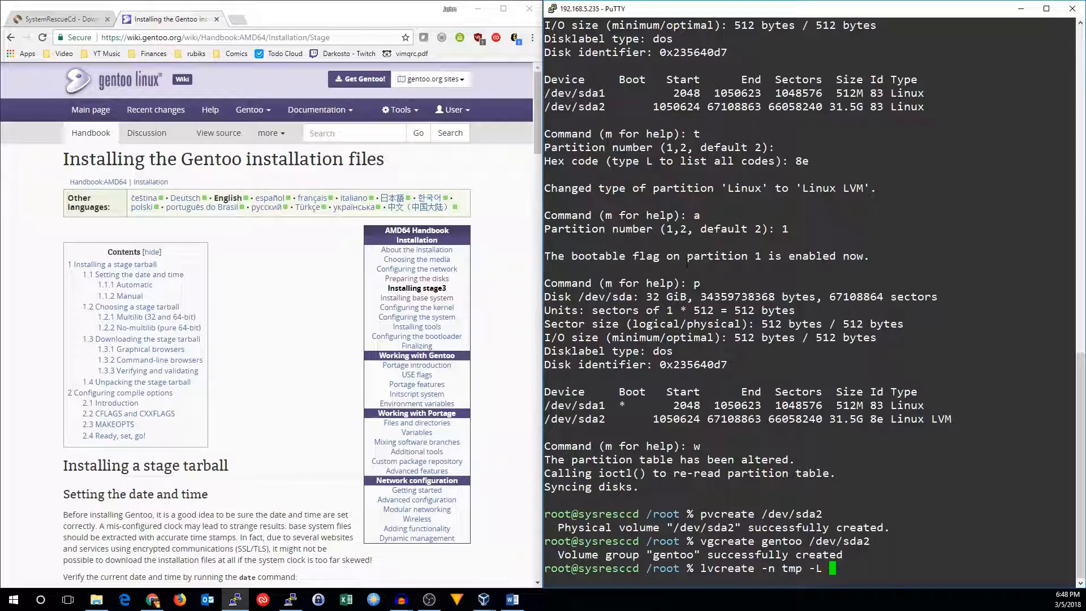
text(1G t)
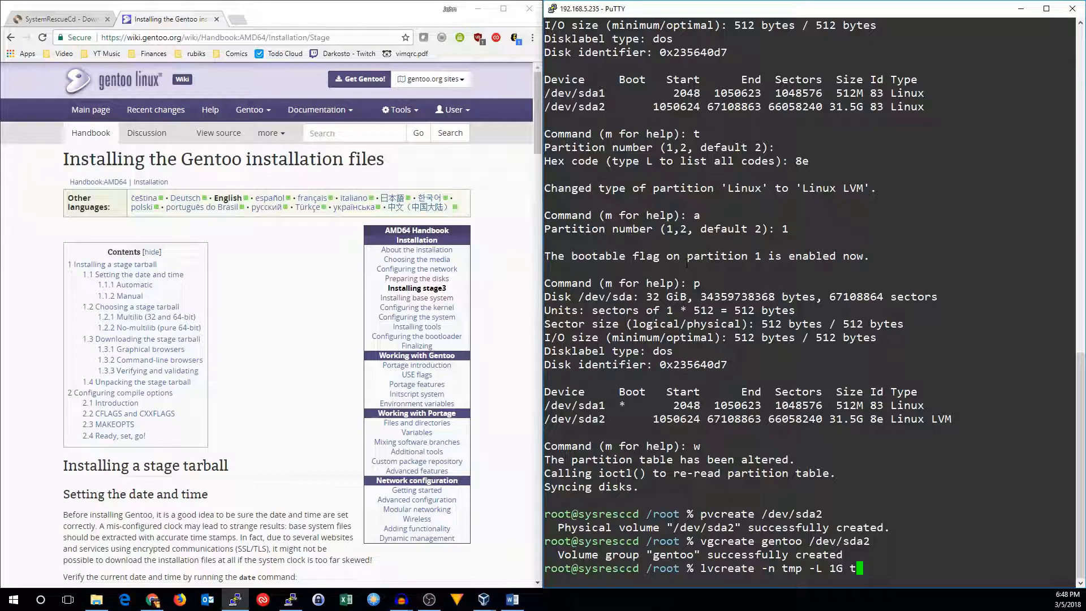
text(gentoo)
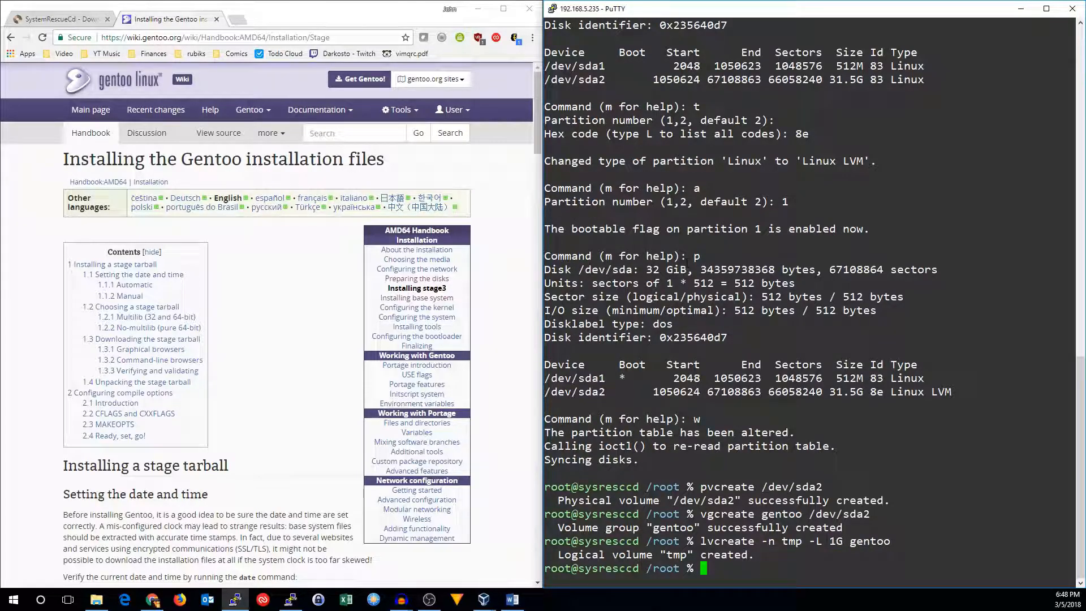
text(lvcreate -n tmp -L 1G gentoo)
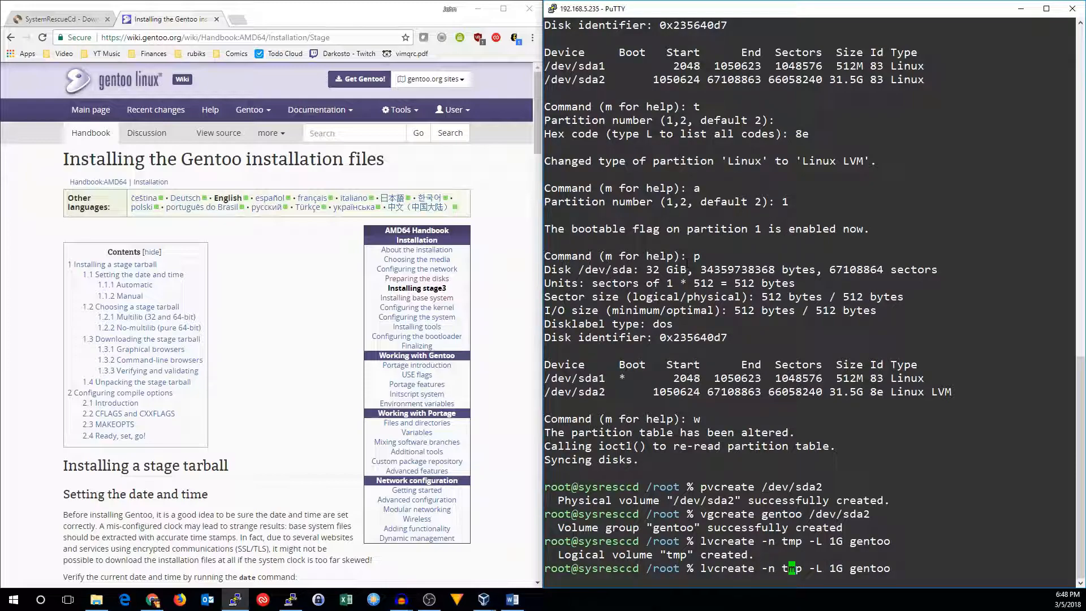
text(swap)
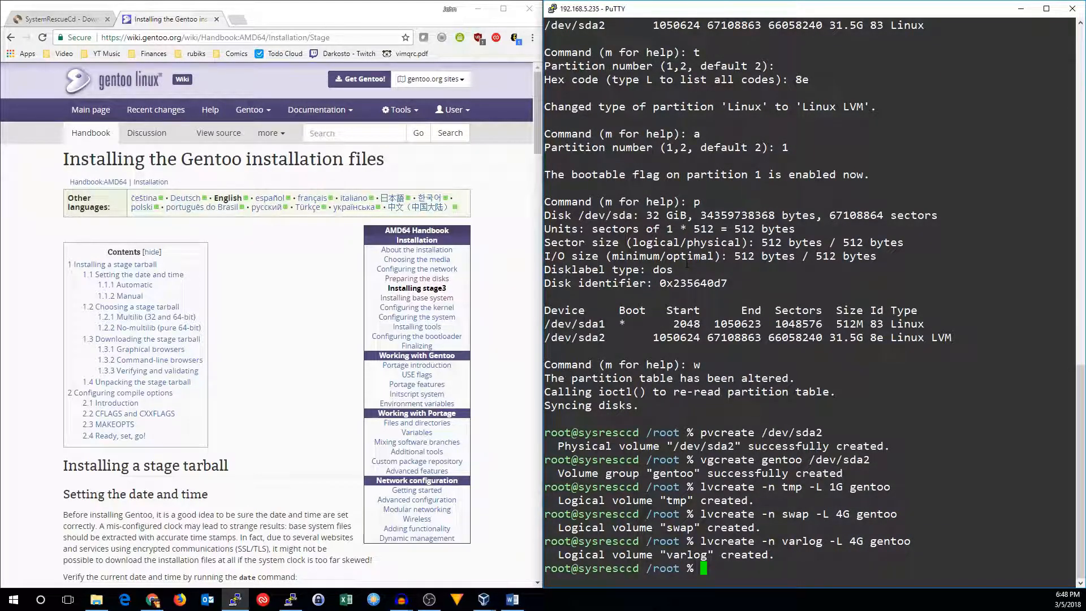
Create varlog (4G) and root (100%FREE) logical volumes and verify the volume listing.
text(lvcreate -n varlog -L 4G gentoo)
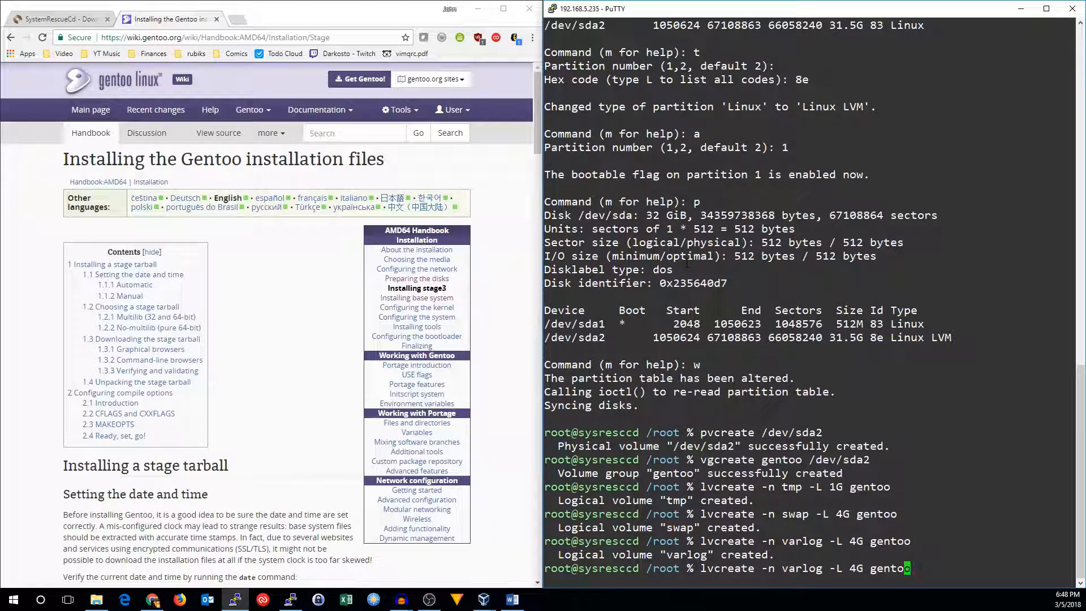
text(root)
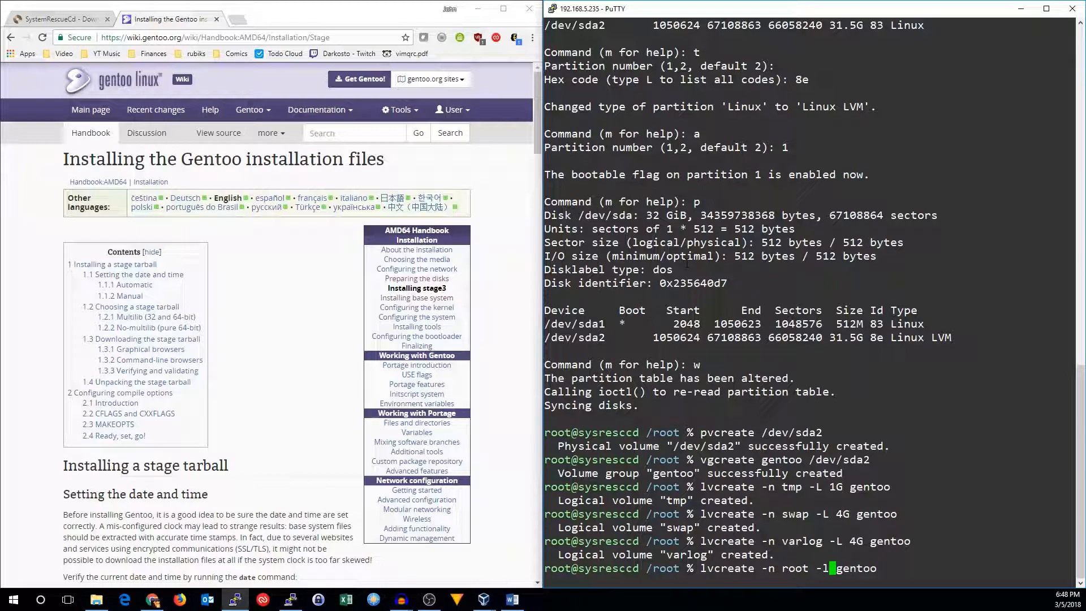
text(100%FREE)
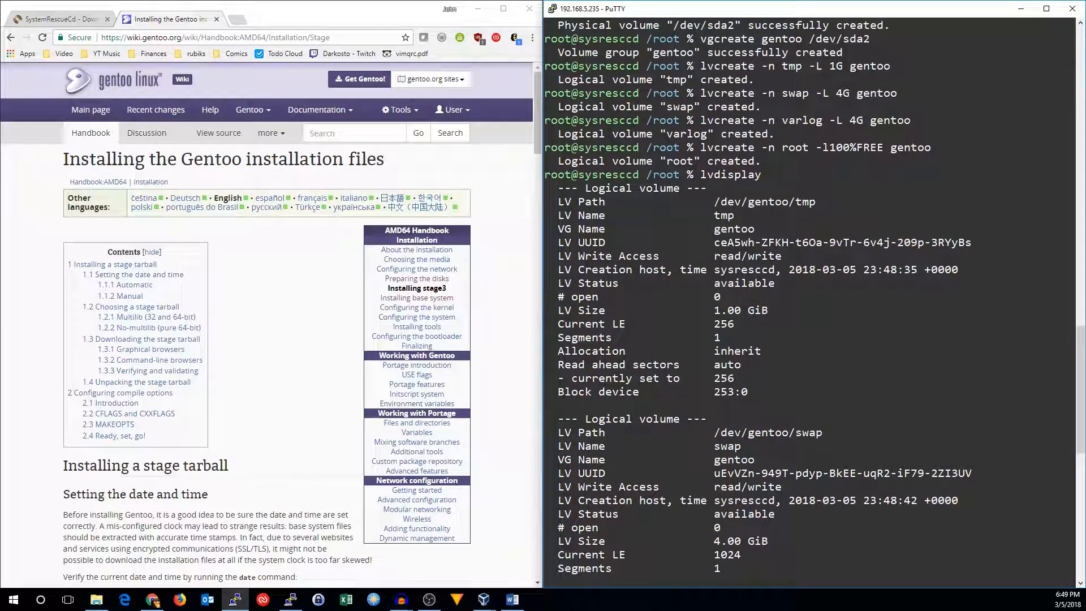
scroll(down, 3)
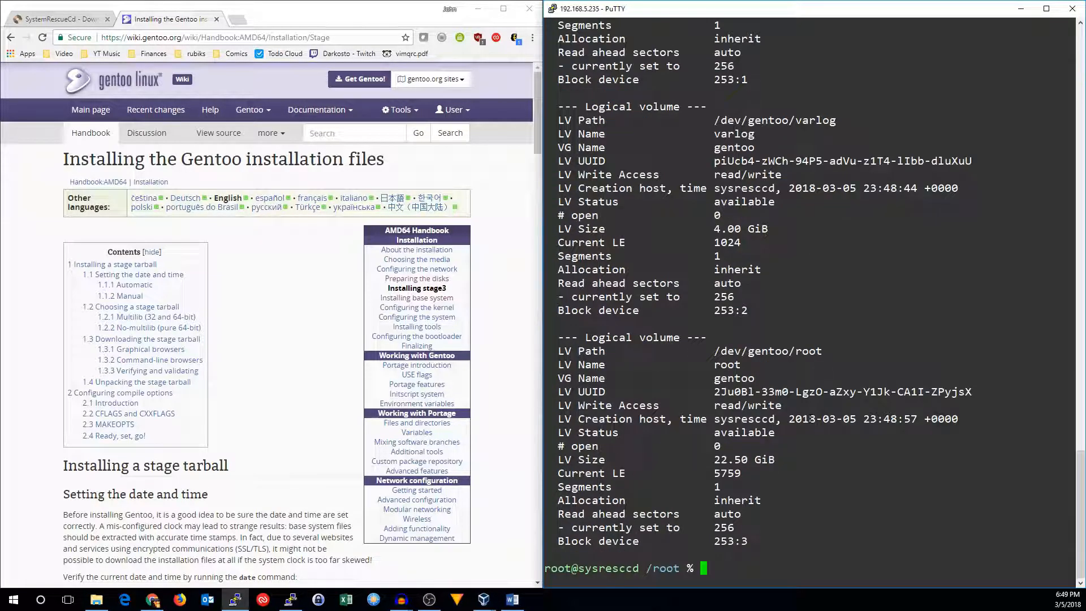
text(ls -l)
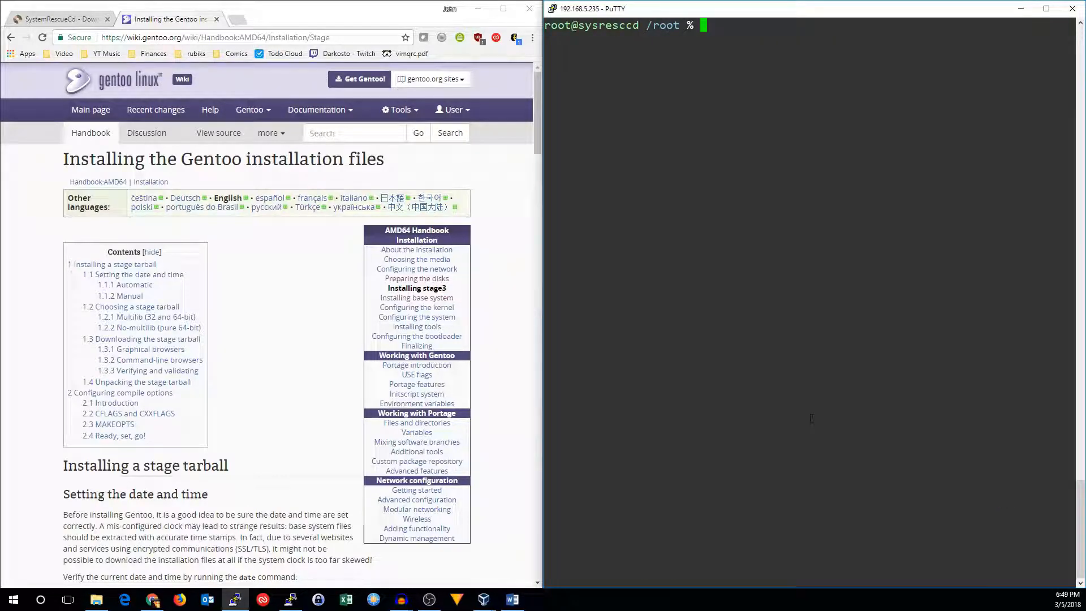
Format /dev/sda1 and the gentoo-root, gentoo-varlog and gentoo-tmp volumes as ext4.
text(mount /dev/)
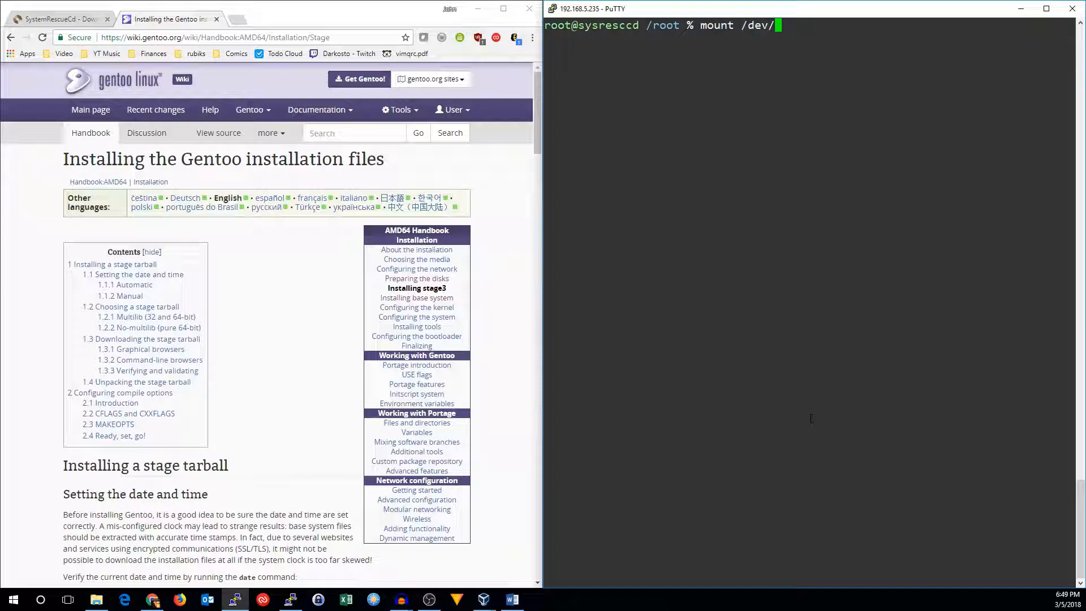
text(mapper/gentoo-root)
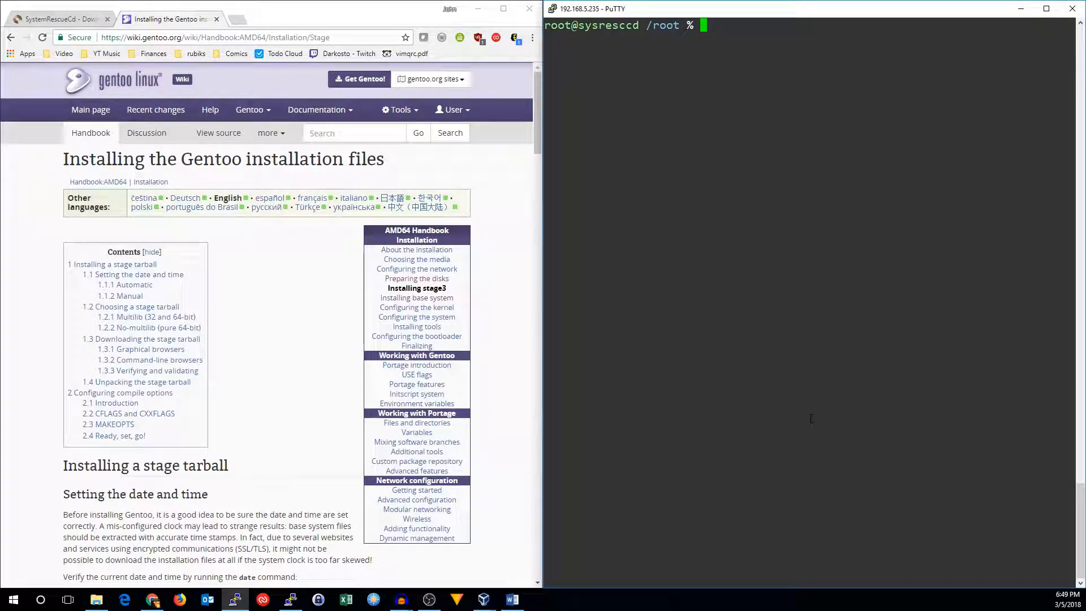
text(mkfs.)
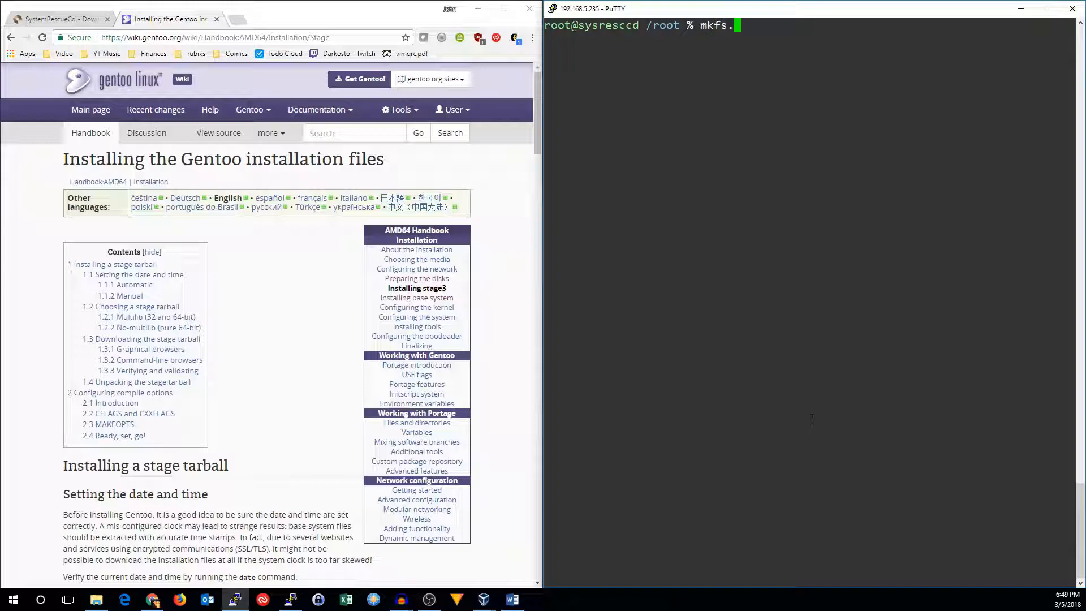
text(ext4 /dev/sda1)
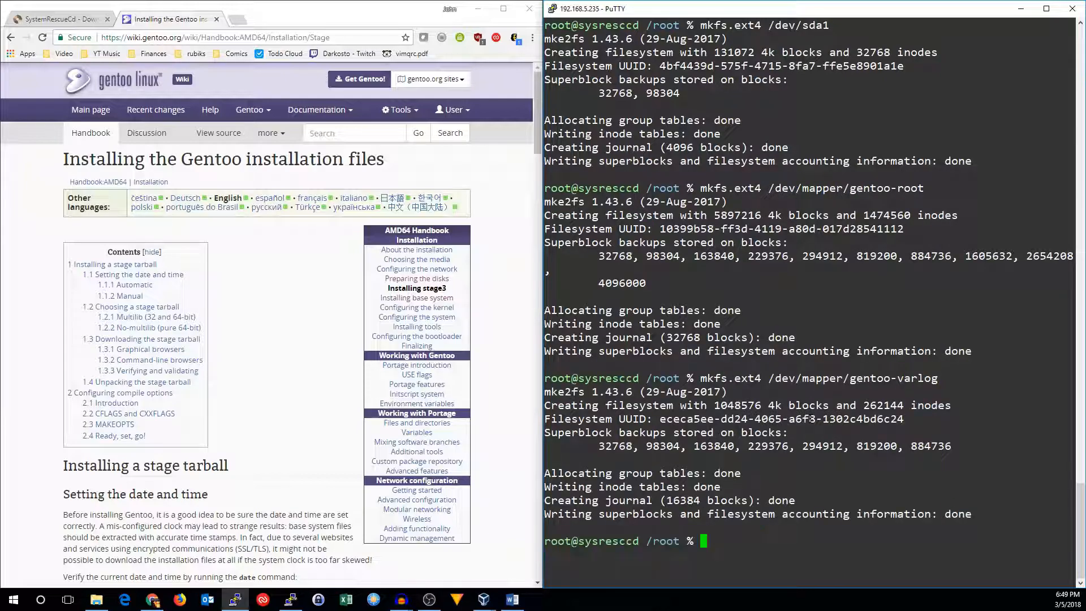
text(mkfs.ext4 /dev/mapper/gentoo-tmp)
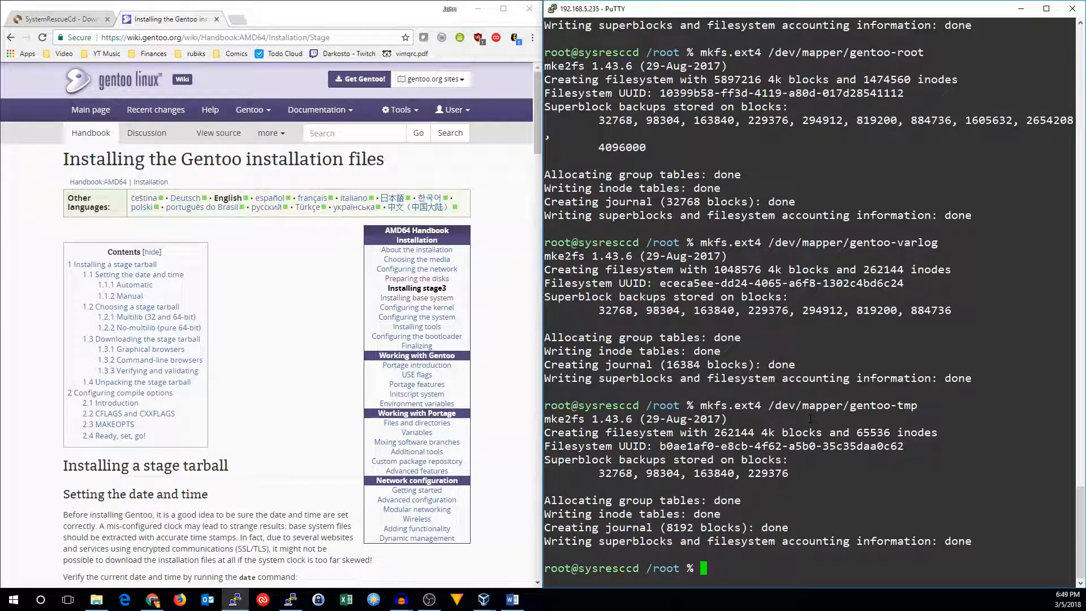
Run mkswap and swapon on /dev/mapper/gentoo-swap to enable swap.
text(mkswap /dev/s)
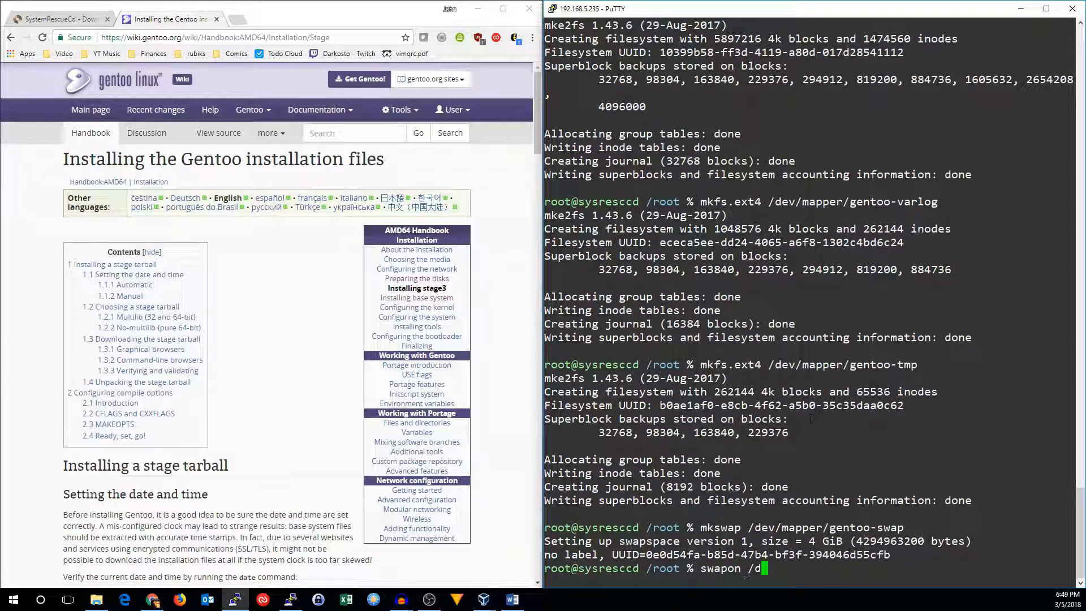
text(ev/mapper/gentoo-)
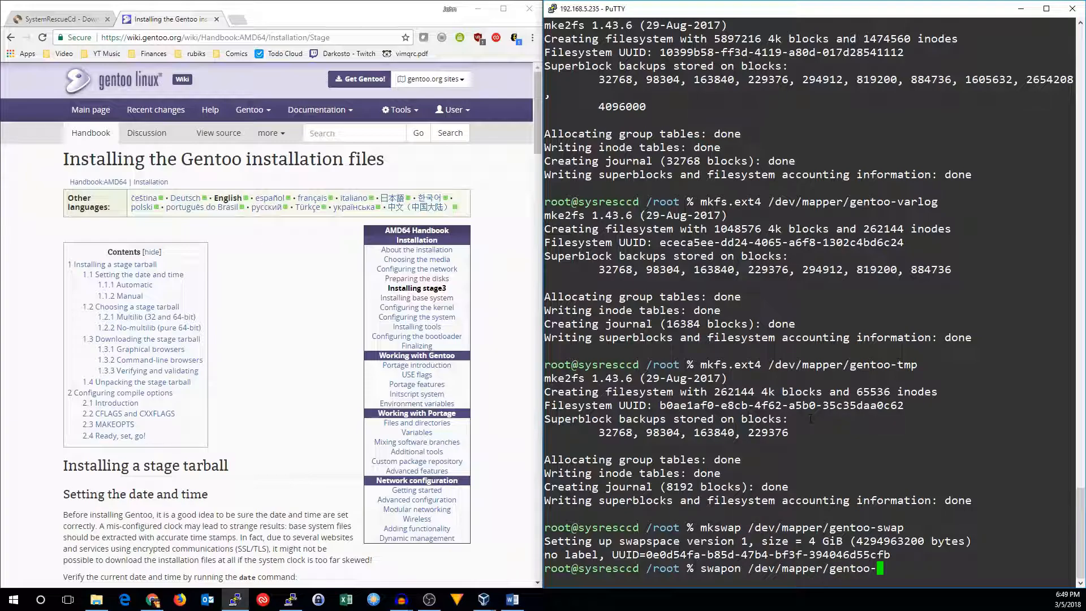
key(Return)
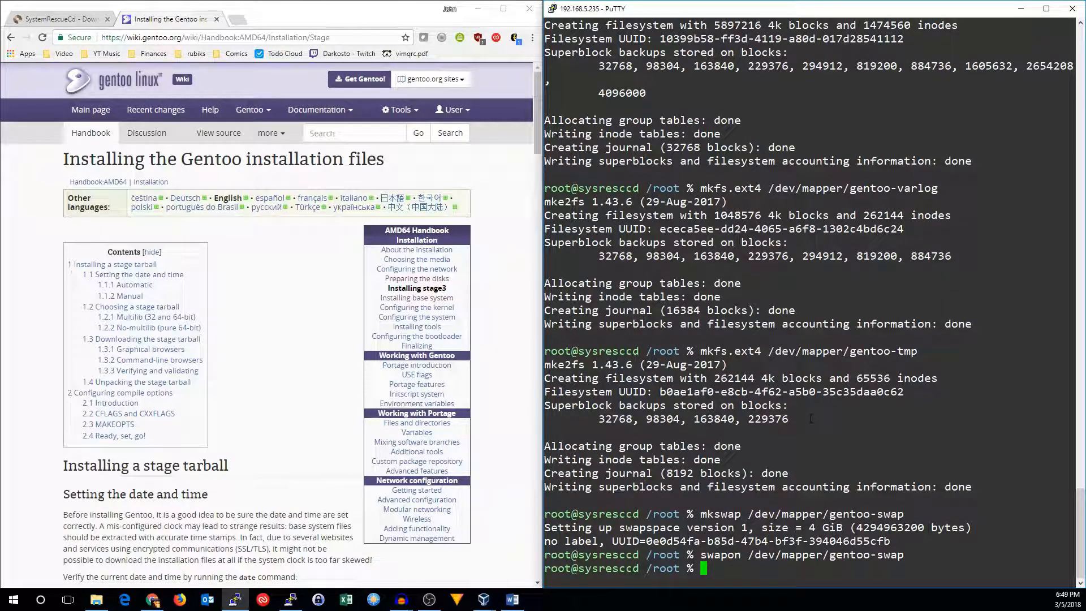
Mount gentoo-root at /mnt/gentoo, cd there and mkdir boot, tmp and var/log.
text(mount /dev/mapper/gentoo-root /mnt/gentoo)
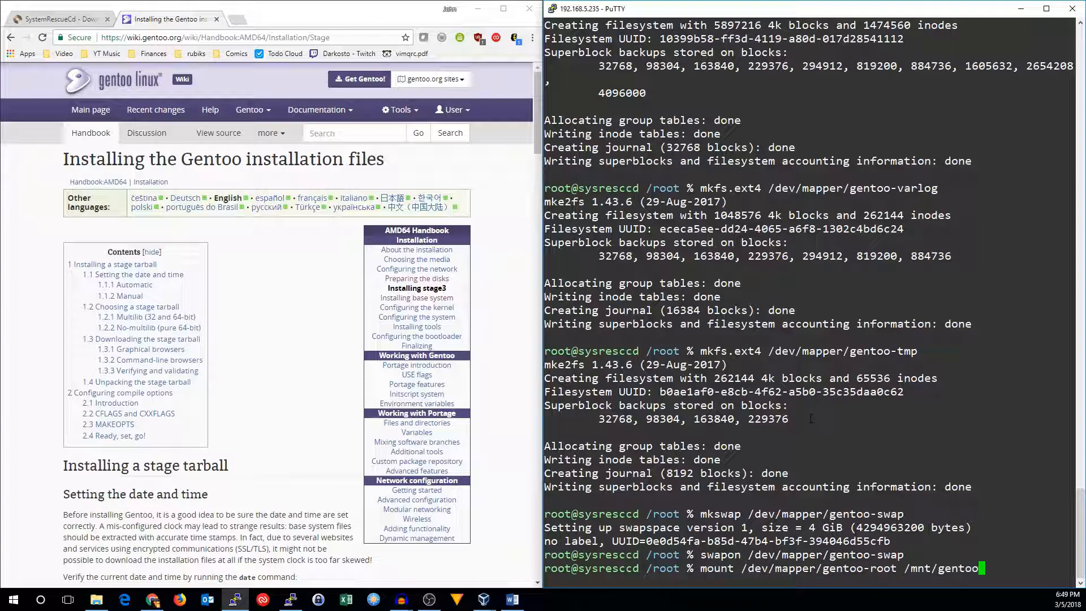
text(cd /mnt/ge)
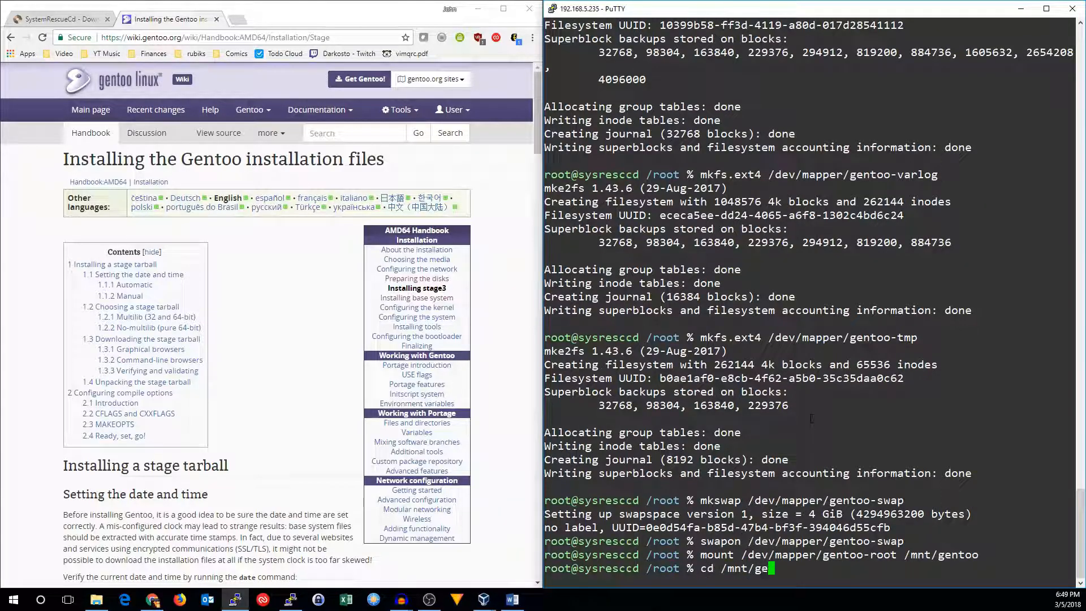
text(ls -l)
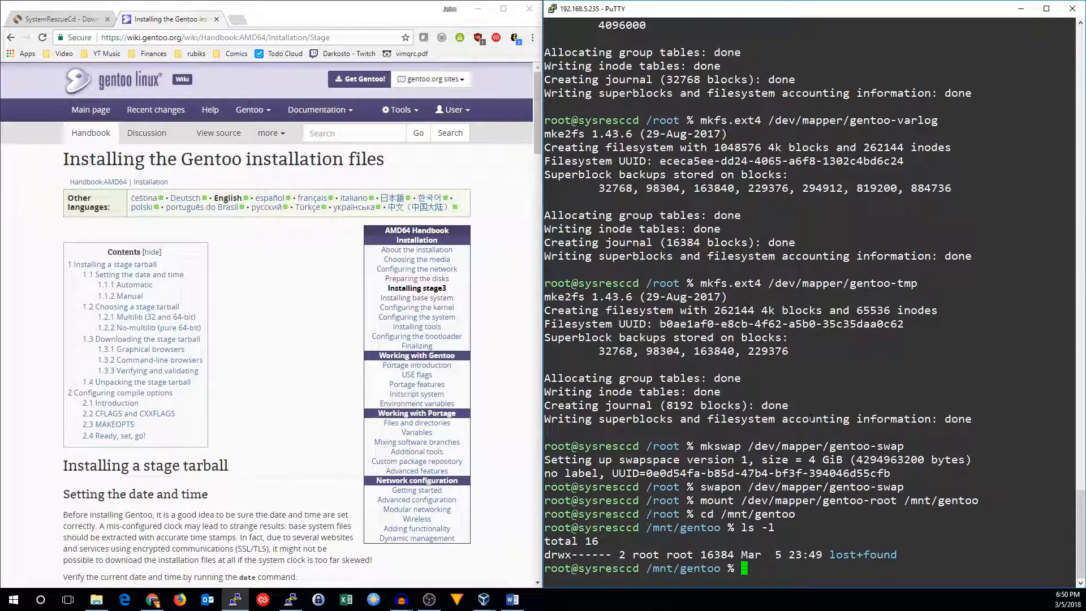
text(mkdir boot)
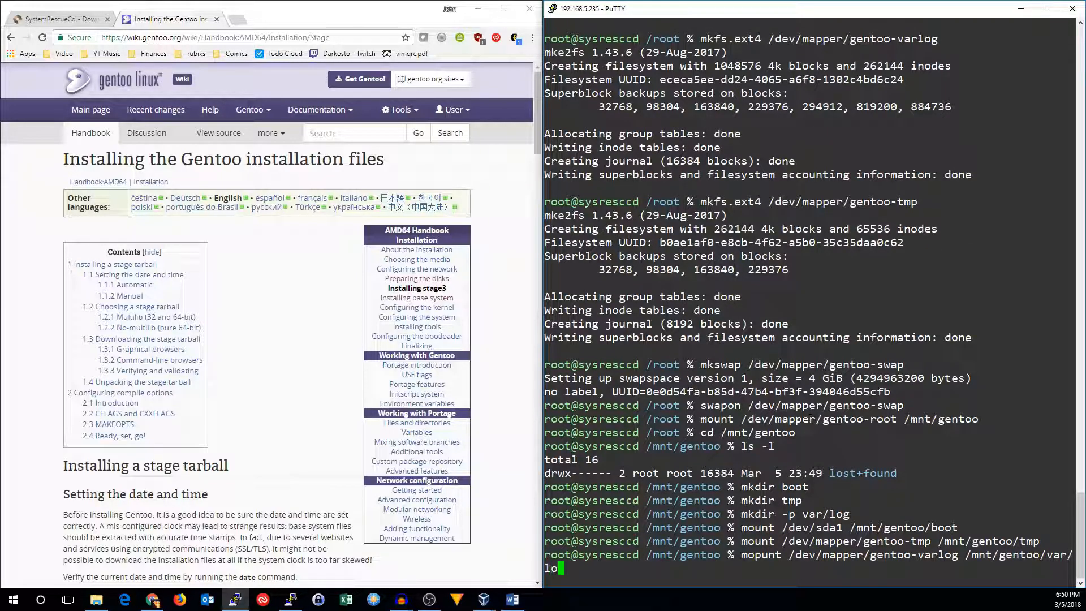
Mount sda1, gentoo-tmp and gentoo-varlog inside /mnt/gentoo and confirm with mount.
key(Return)
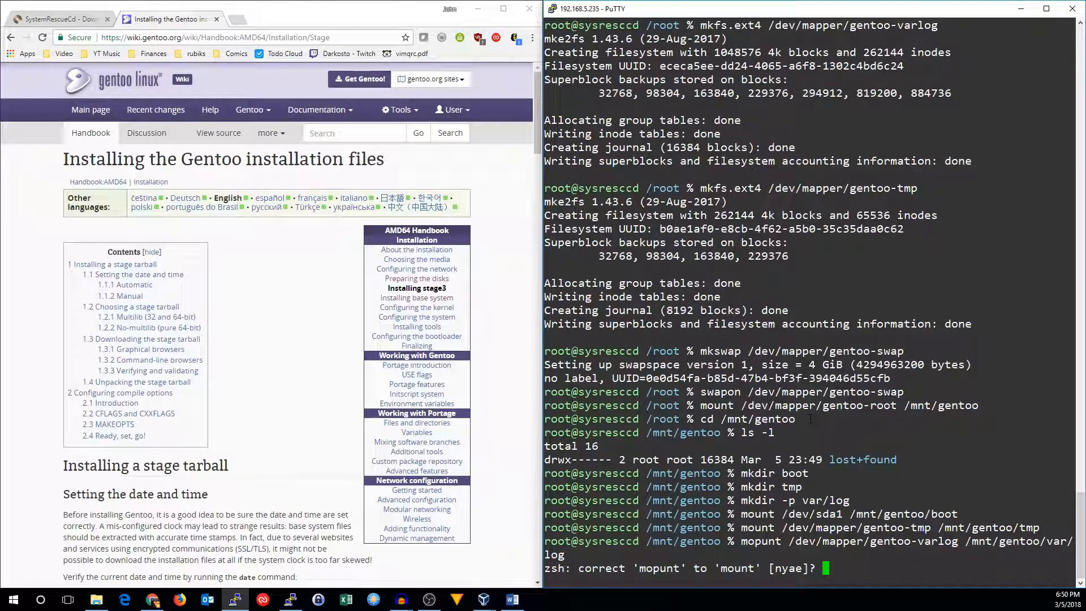
text(y)
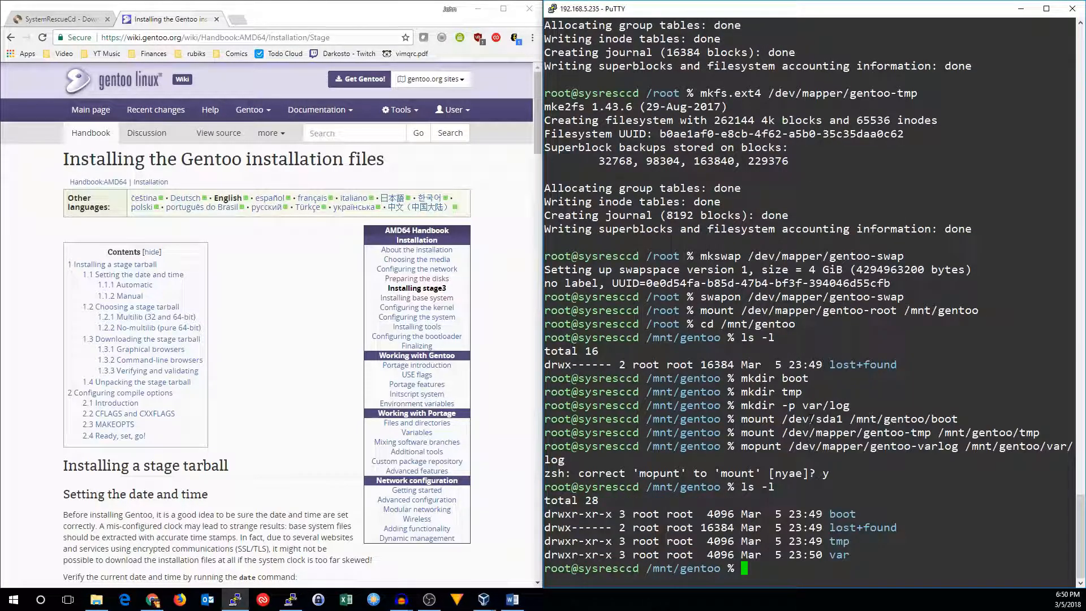
text(mount)
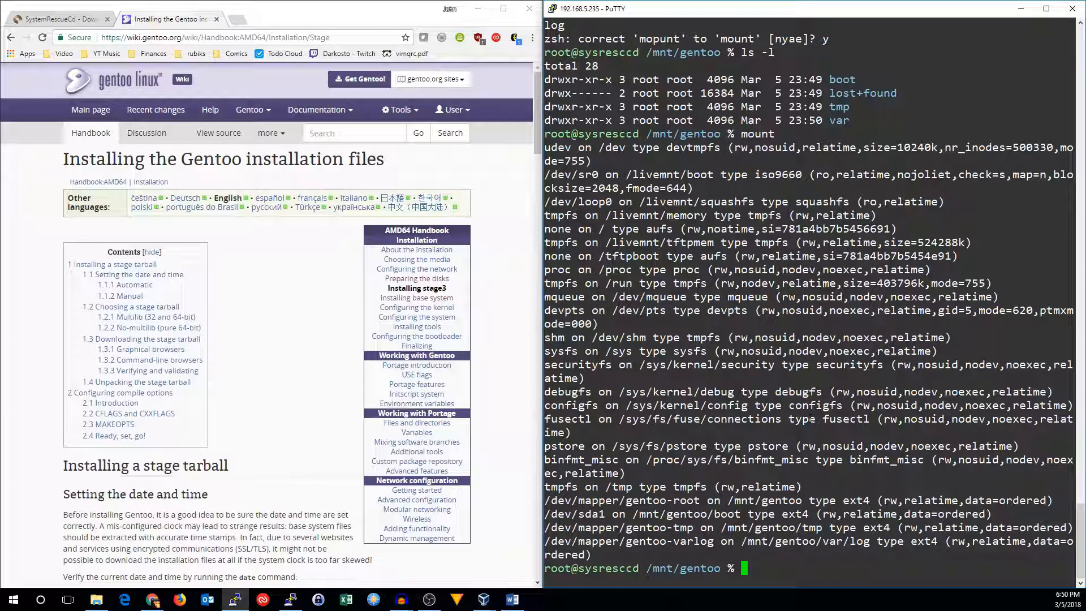
Run chmod 1777 tmp and list /mnt/gentoo to confirm the sticky world-writable permissions.
text(ls -l)
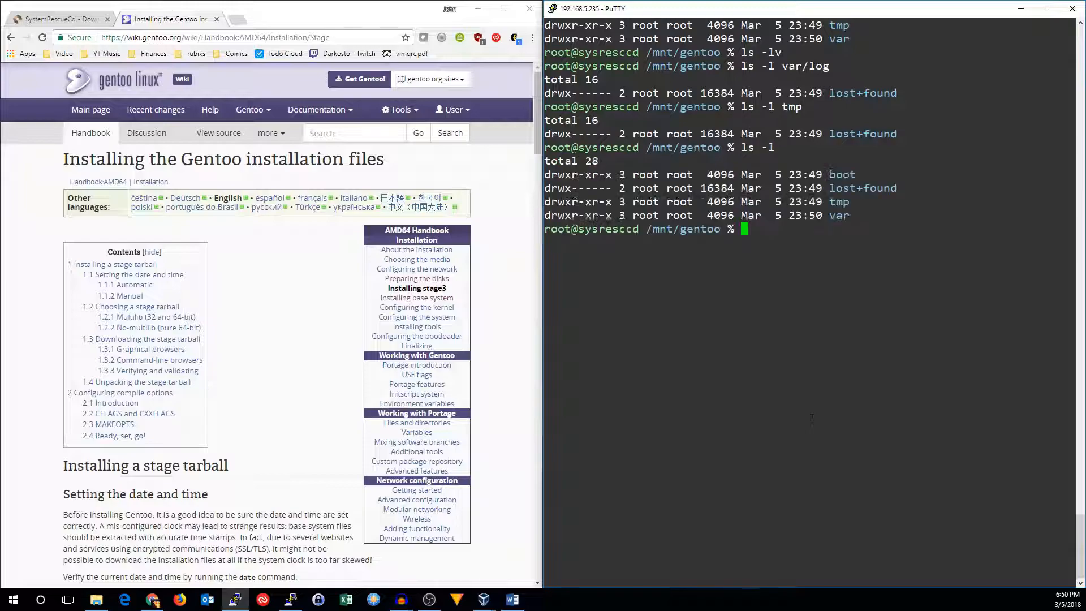
text(chmod 1777 tmp)
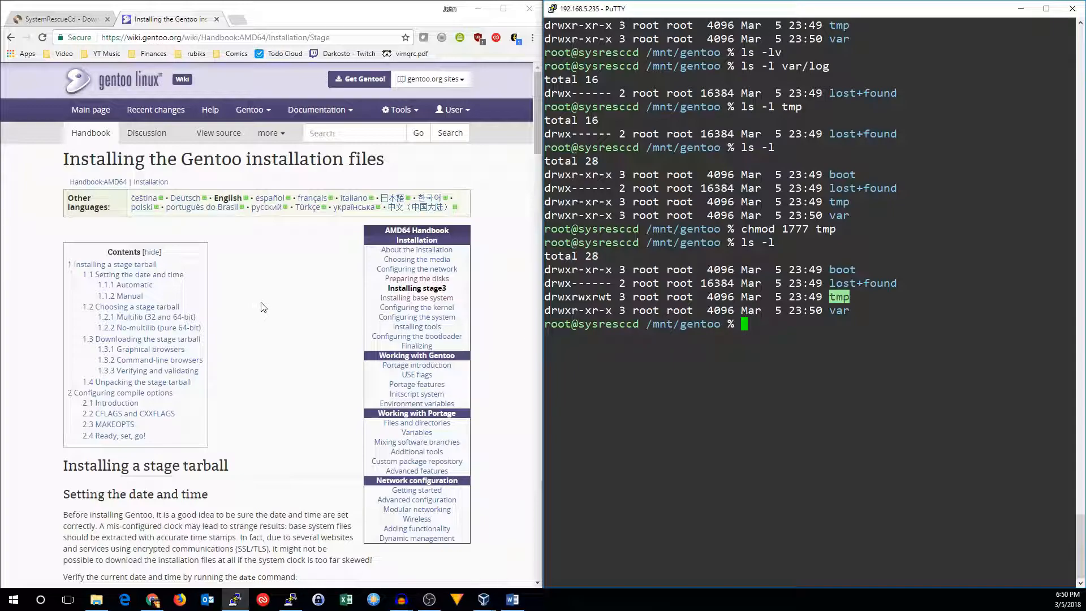
scroll(down, 3)
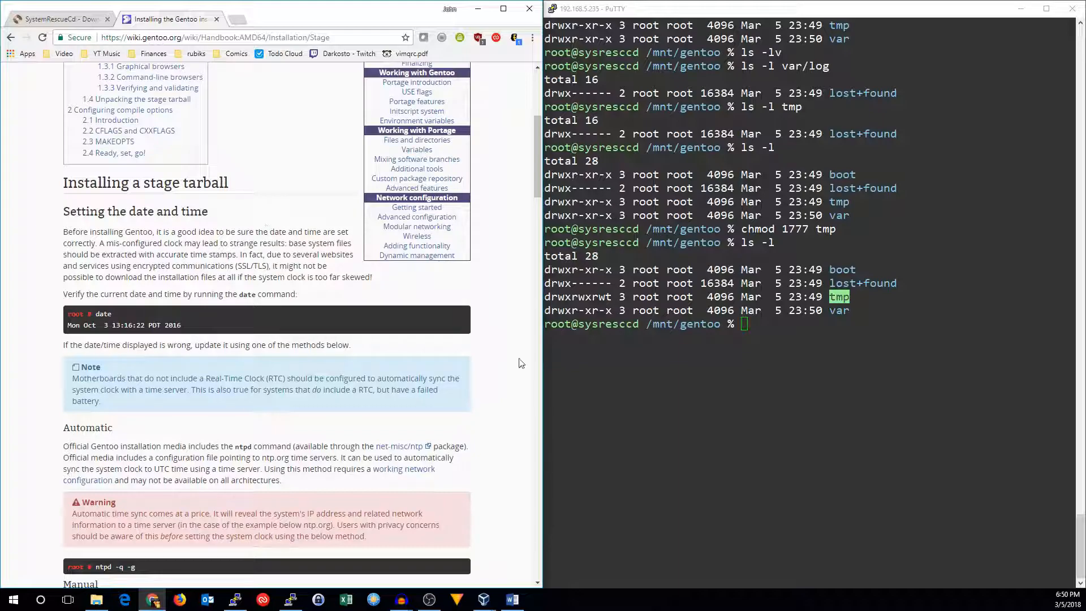
Check the system date, then select the mirror list URL under 'Downloading the stage tarball'.
text(date)
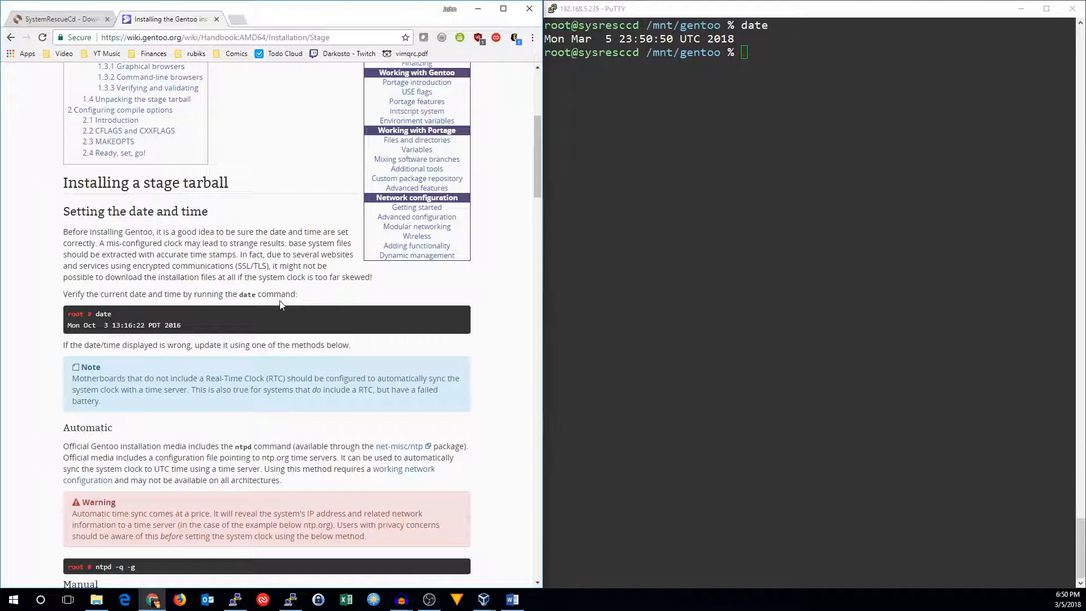
scroll(down, 3)
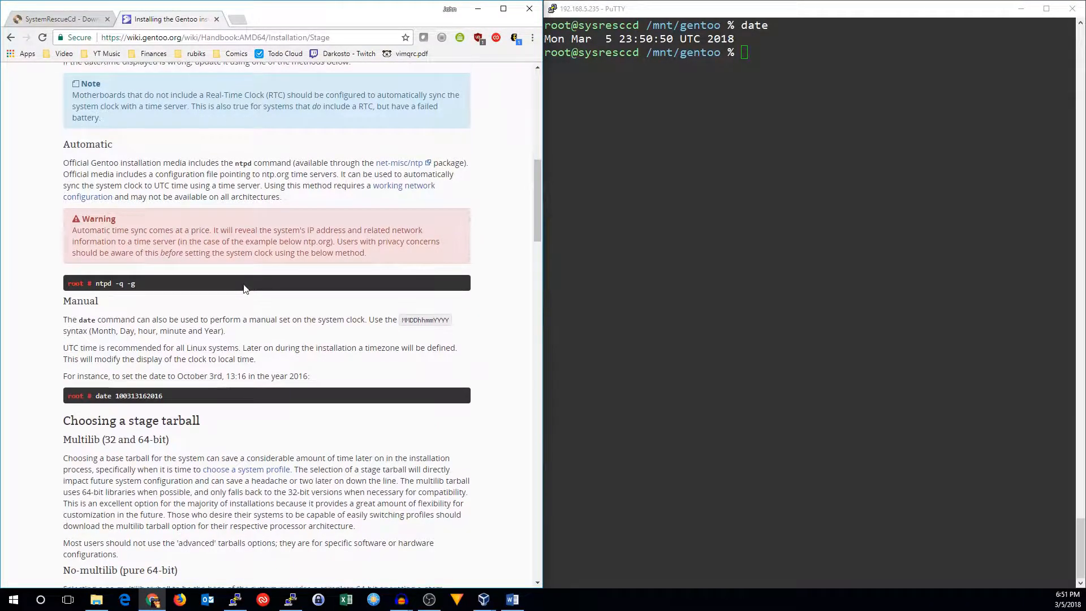
scroll(down, 3)
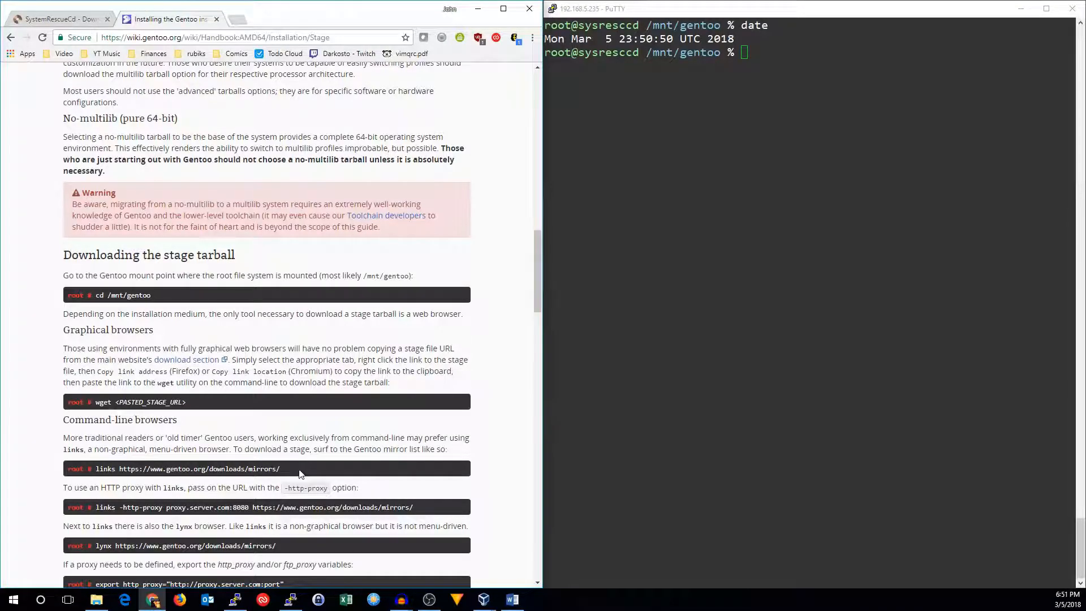
double_click(199, 468)
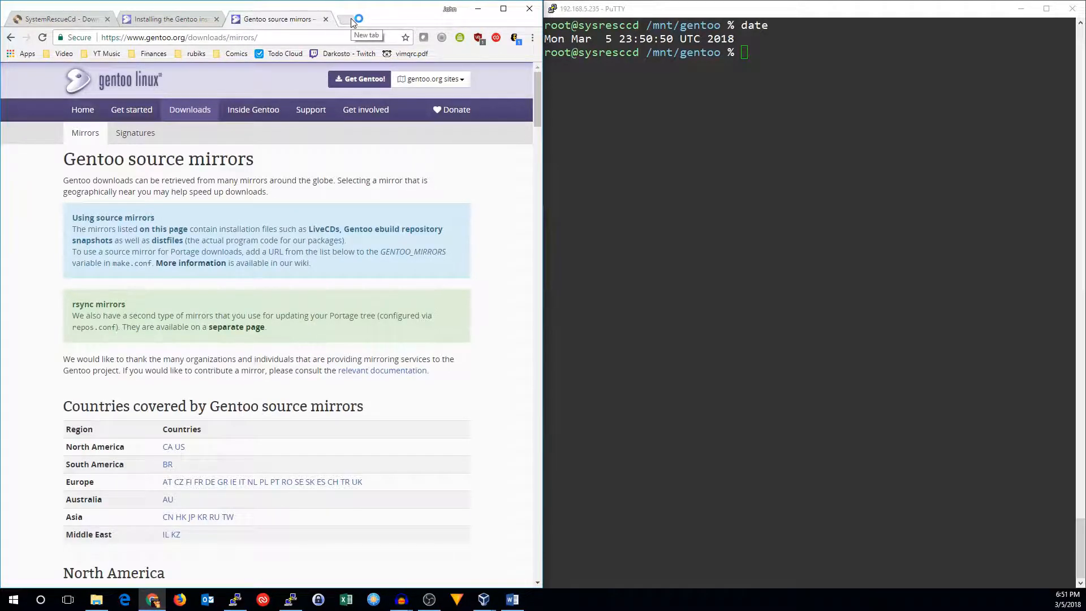
mouse_move(128, 398)
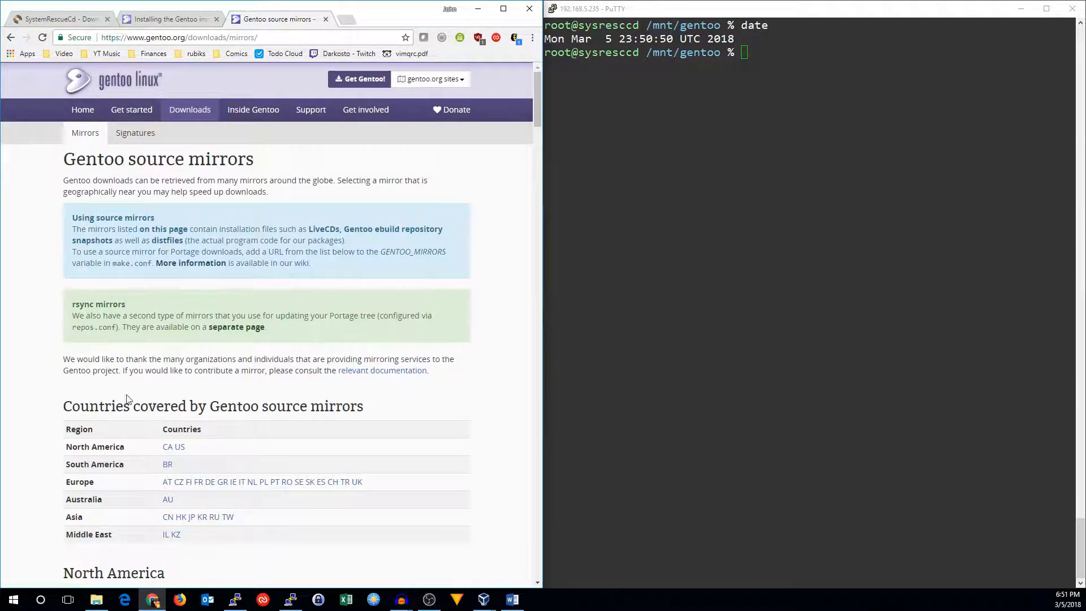
Load the Indiana University mirror's /linux index in a new Chrome tab.
scroll(down, 3)
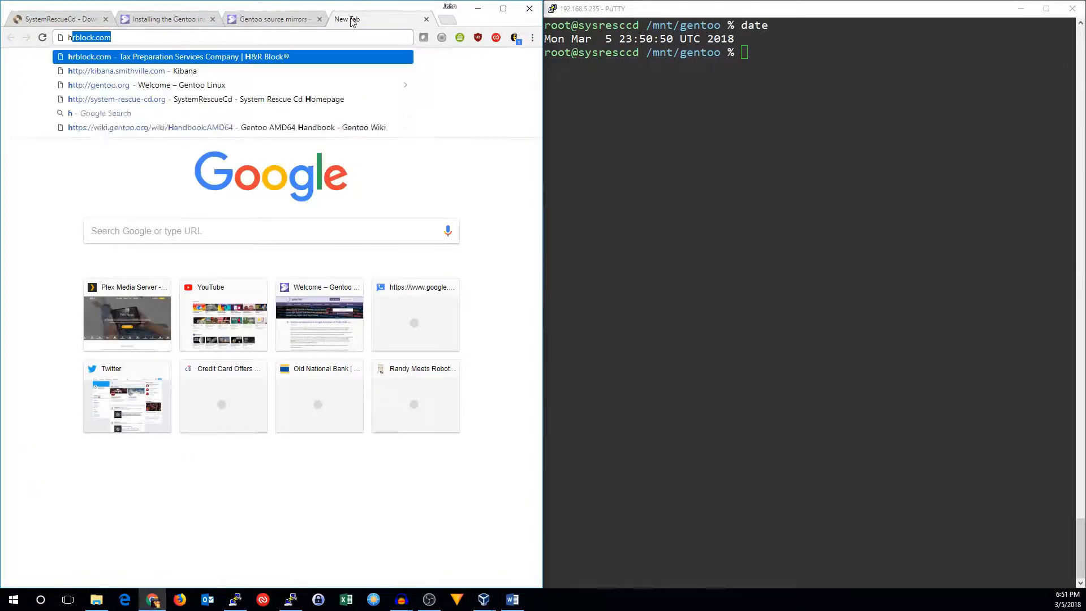
text(https)
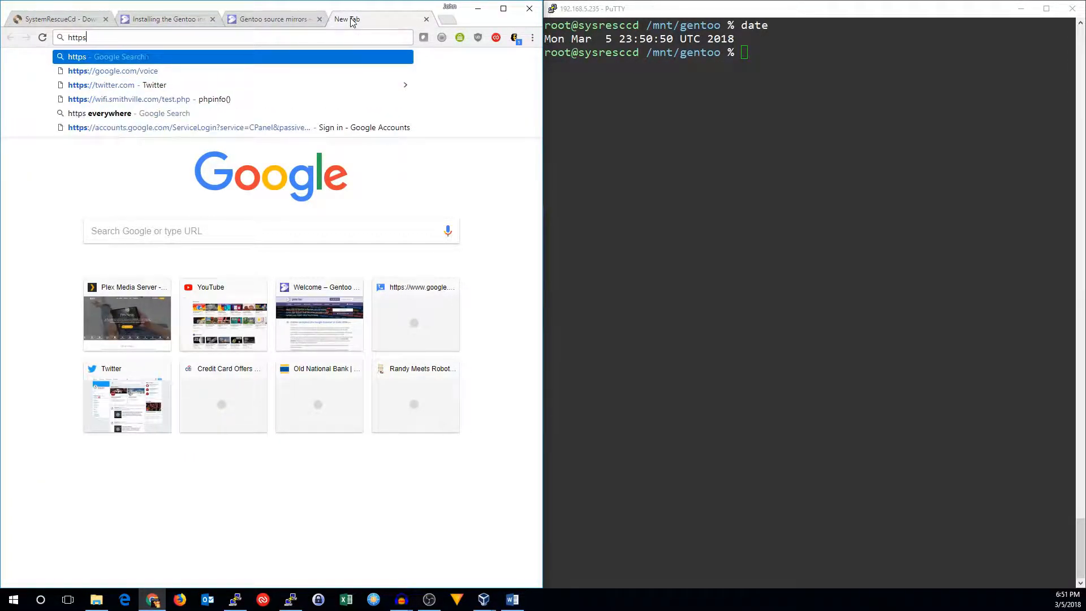
text(http://mirro)
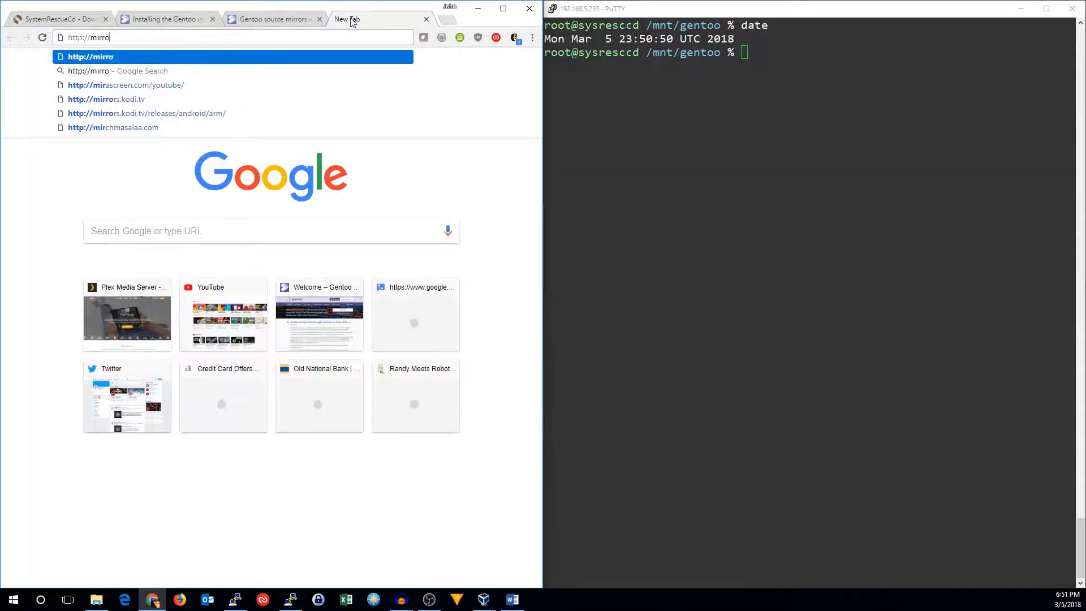
text(rs.linux)
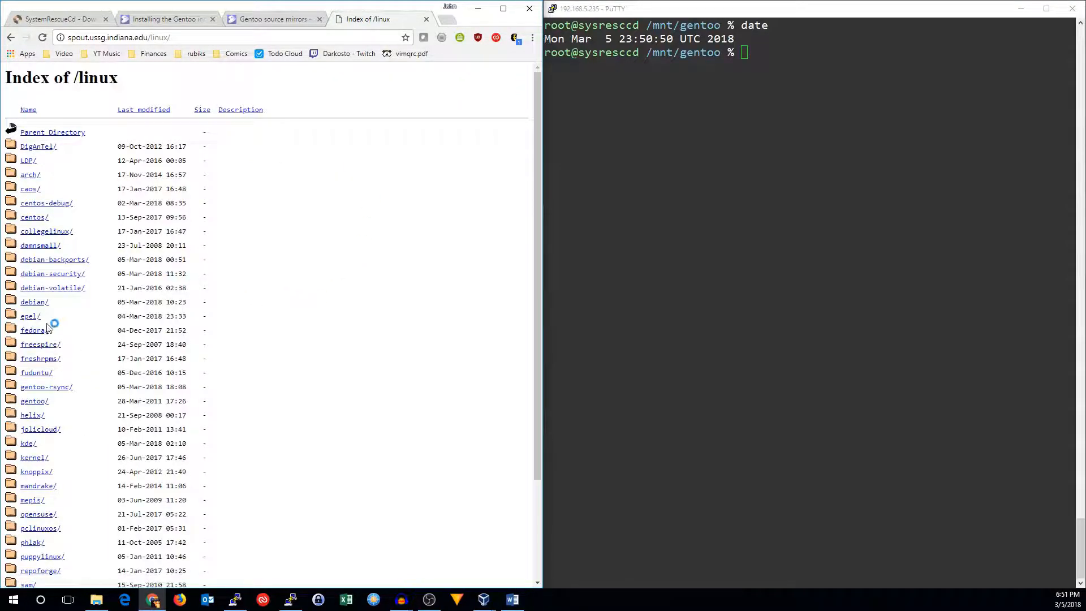
Browse gentoo/releases/amd64/autobuilds/current-stage3-amd64/ on the mirror.
click(34, 400)
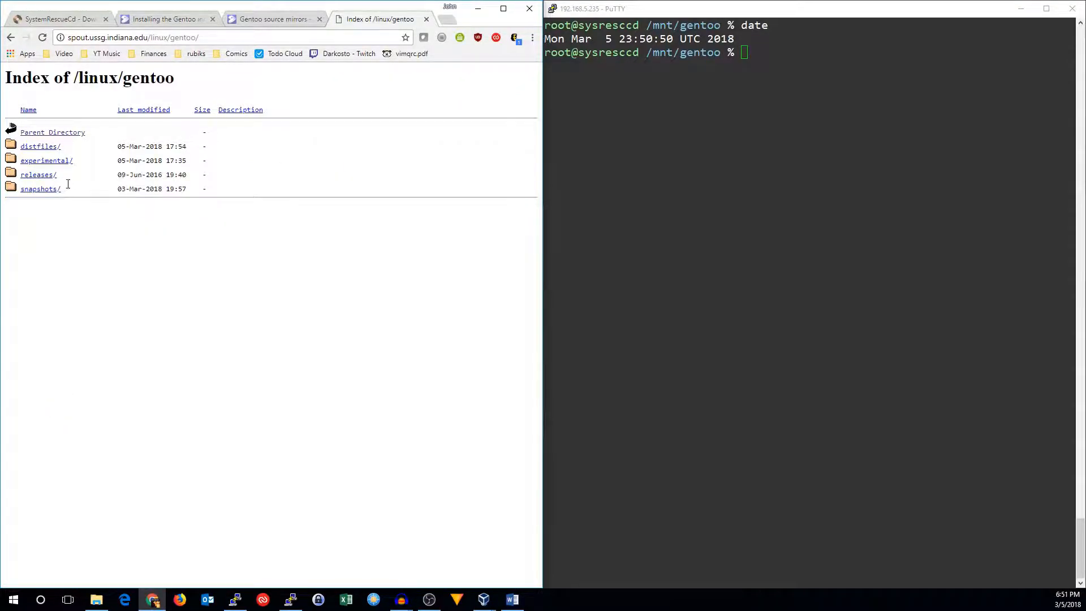
click(39, 175)
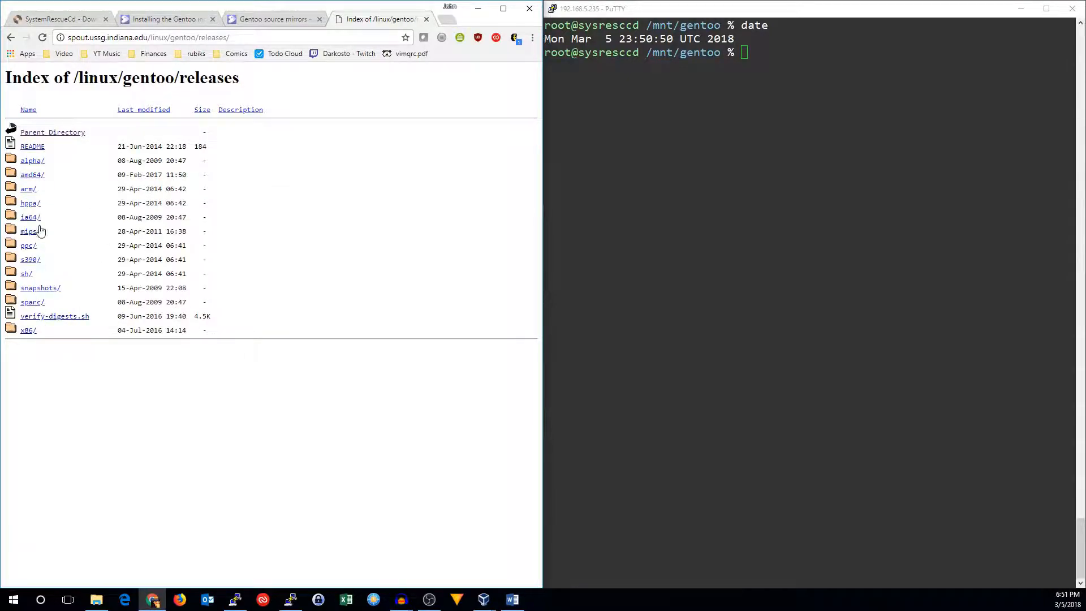
click(31, 175)
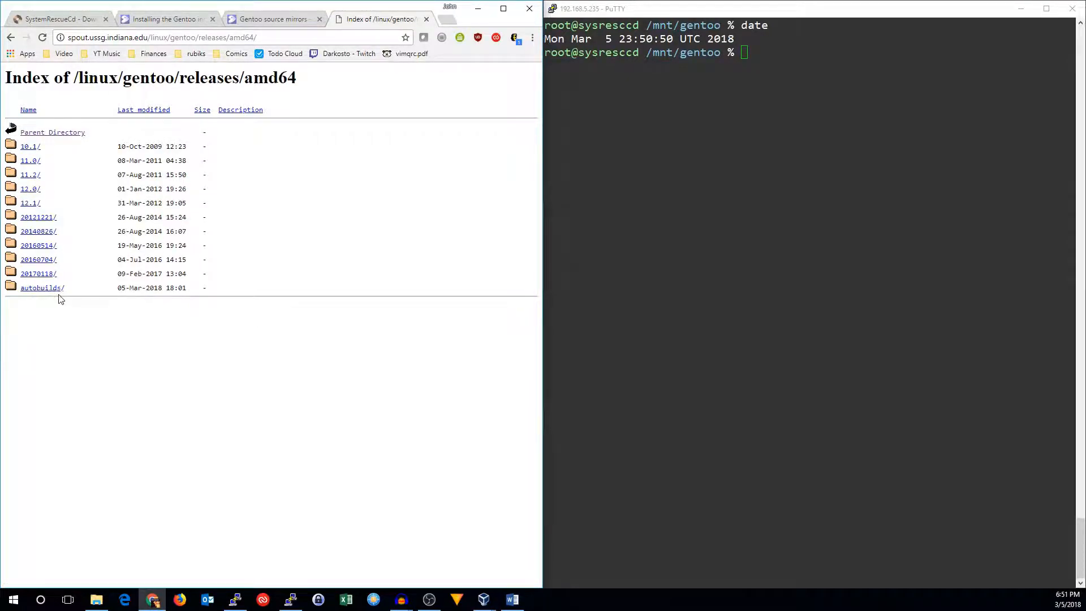
click(41, 287)
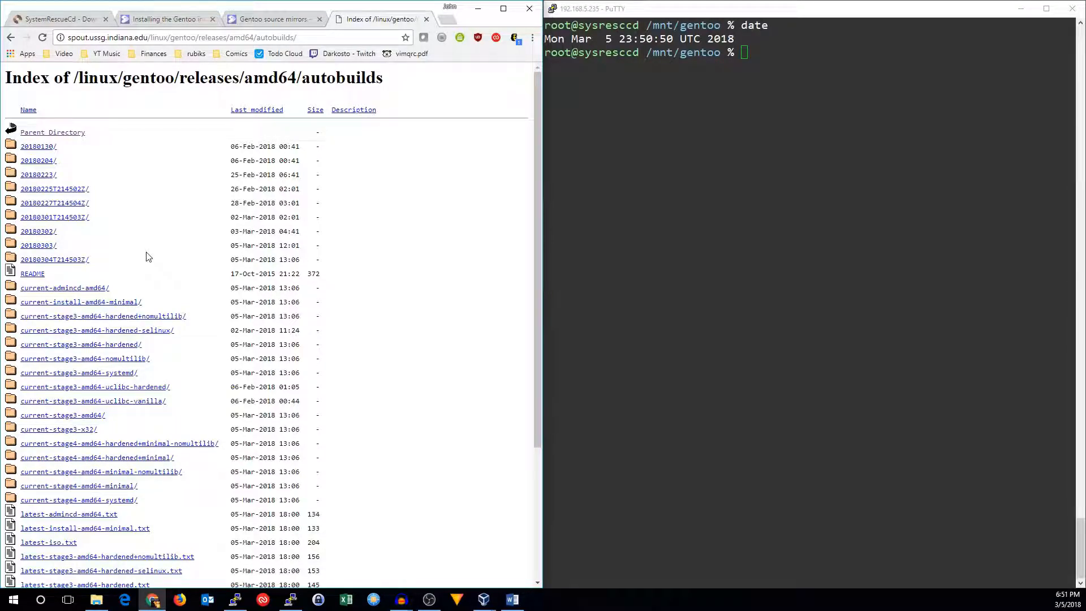
click(61, 415)
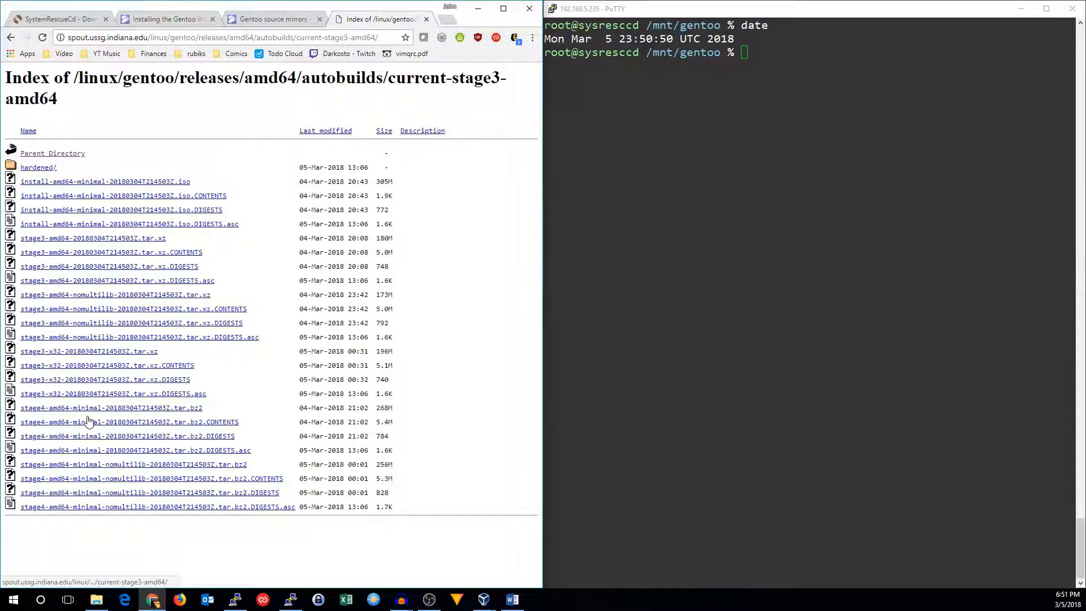
mouse_move(275, 347)
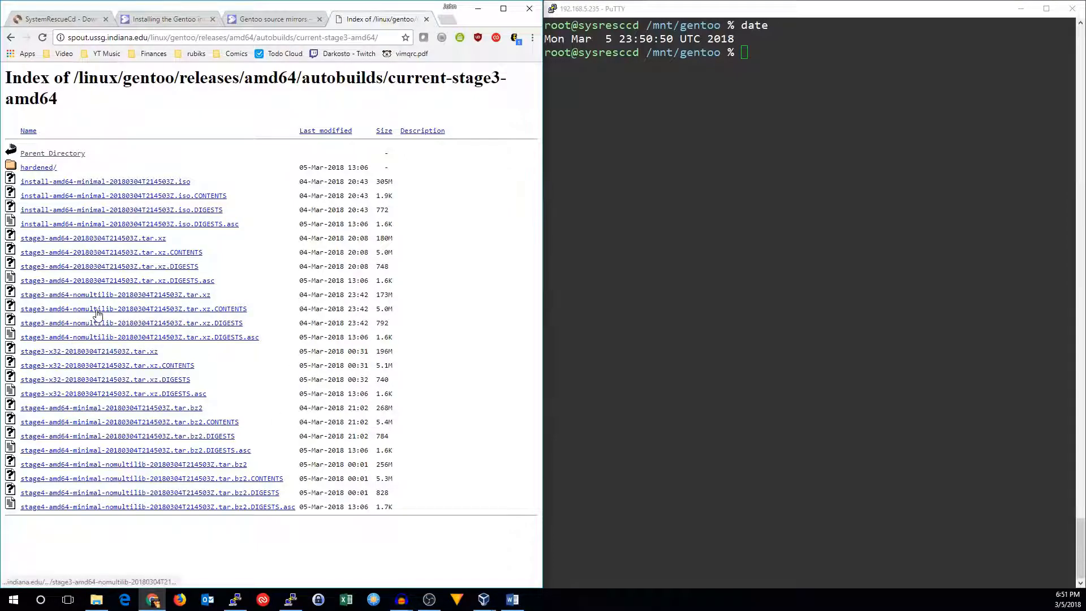
mouse_move(88, 351)
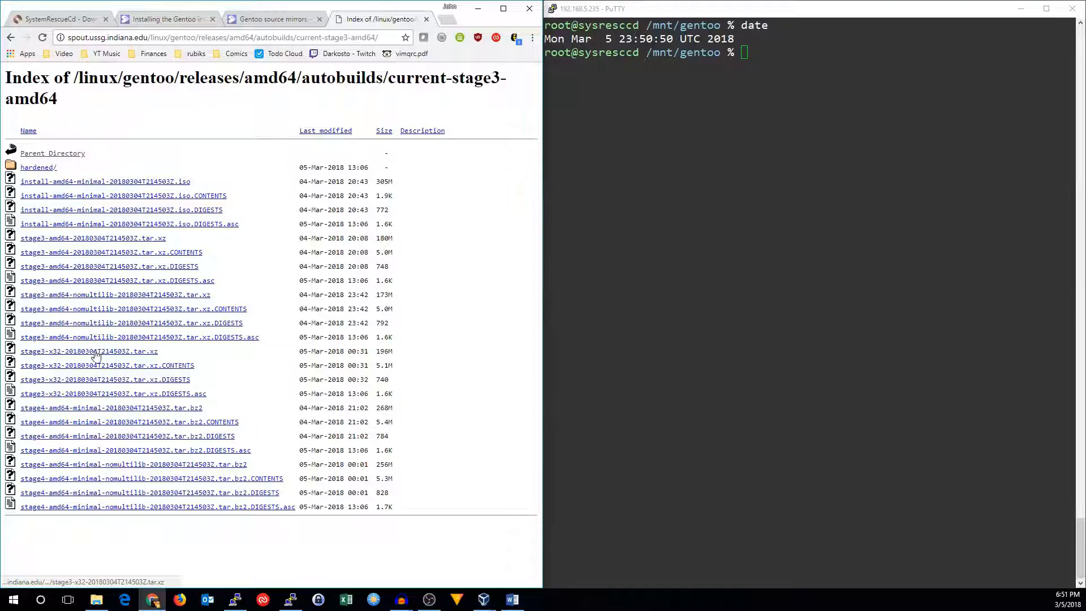
mouse_move(92, 415)
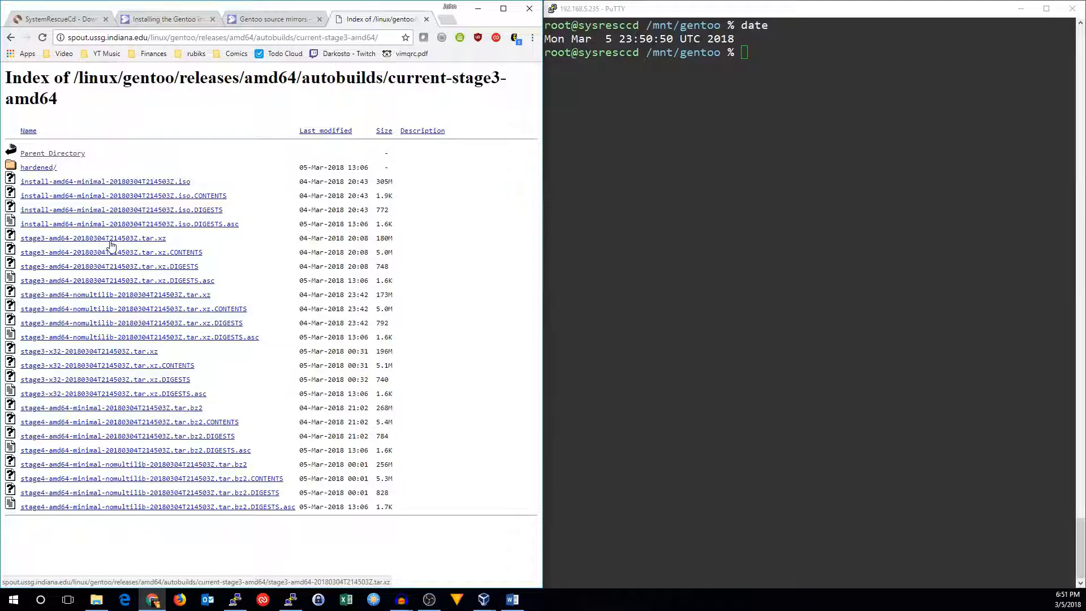
Copy the stage3-amd64 .tar.xz link address and return to the PuTTY shell.
right_click(93, 237)
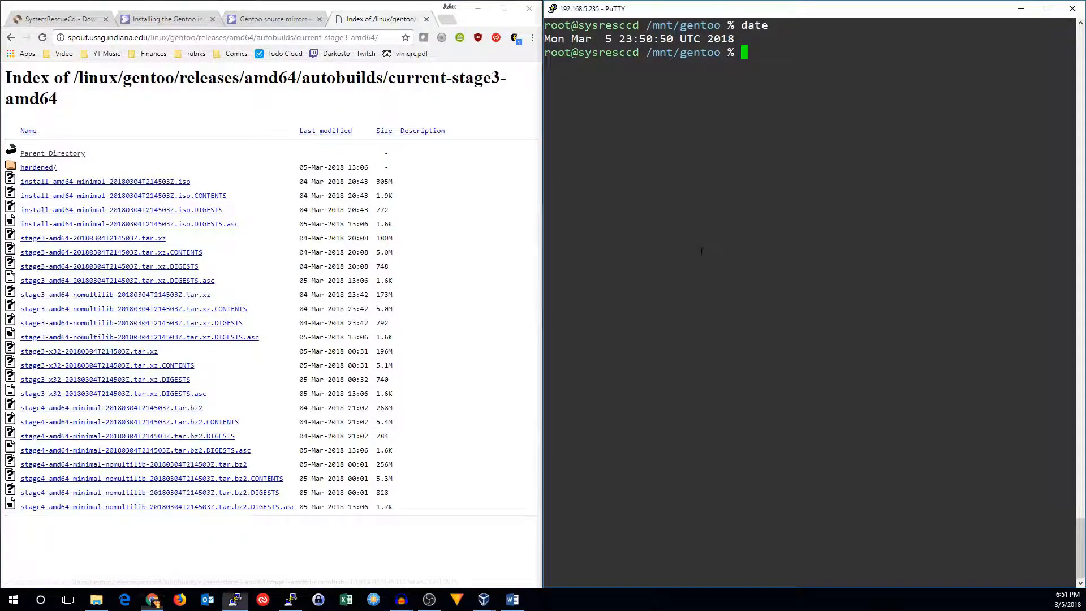
text(ls -l)
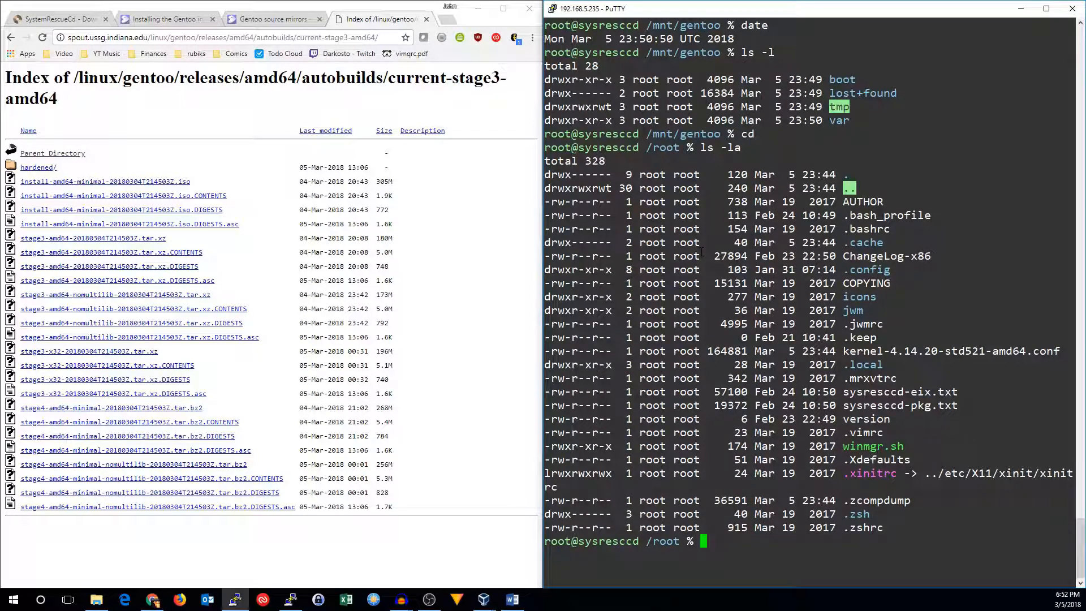
text(wget)
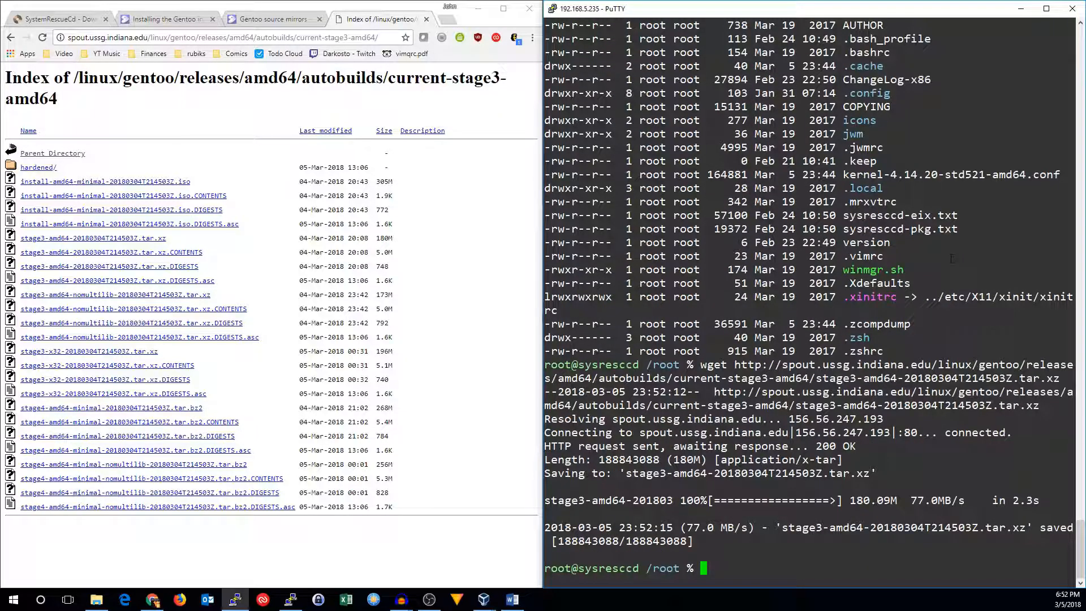
List the downloaded tarball, check the Handbook, and change into /mnt/gentoo.
text(ls -l)
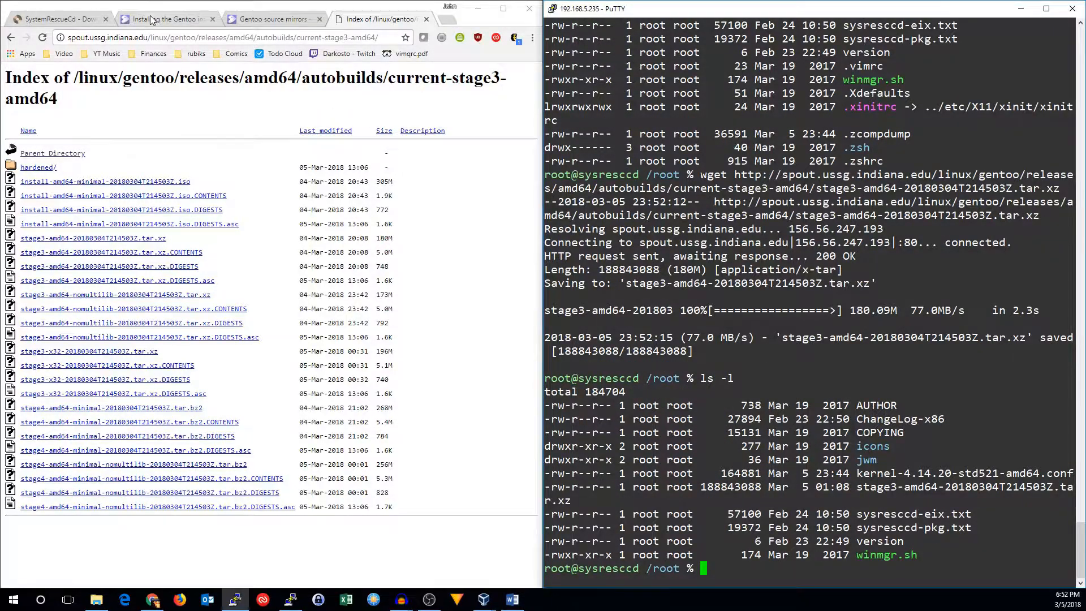
click(167, 19)
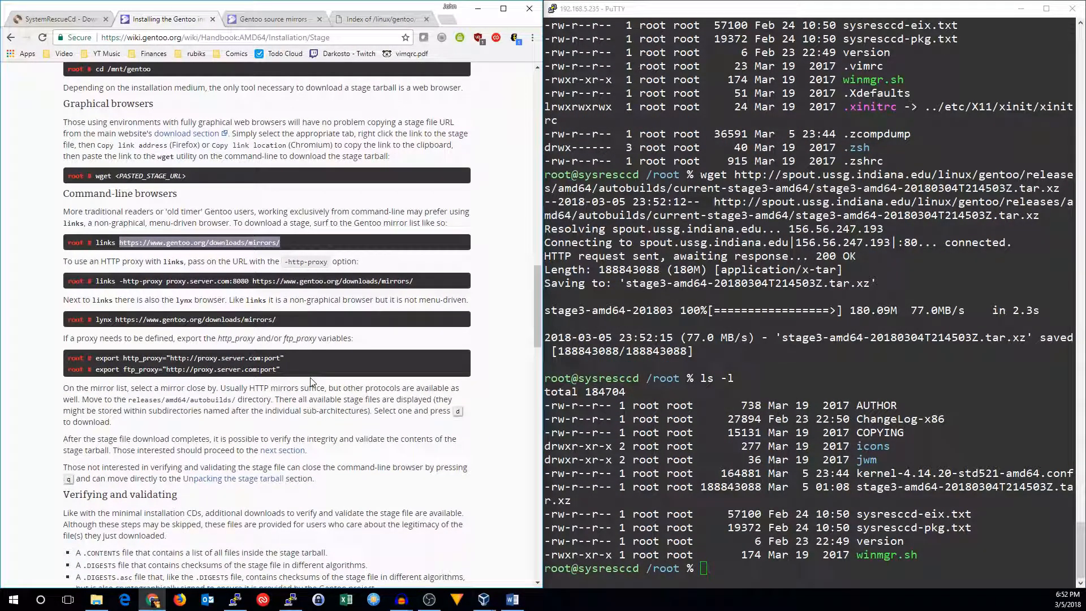
scroll(down, 3)
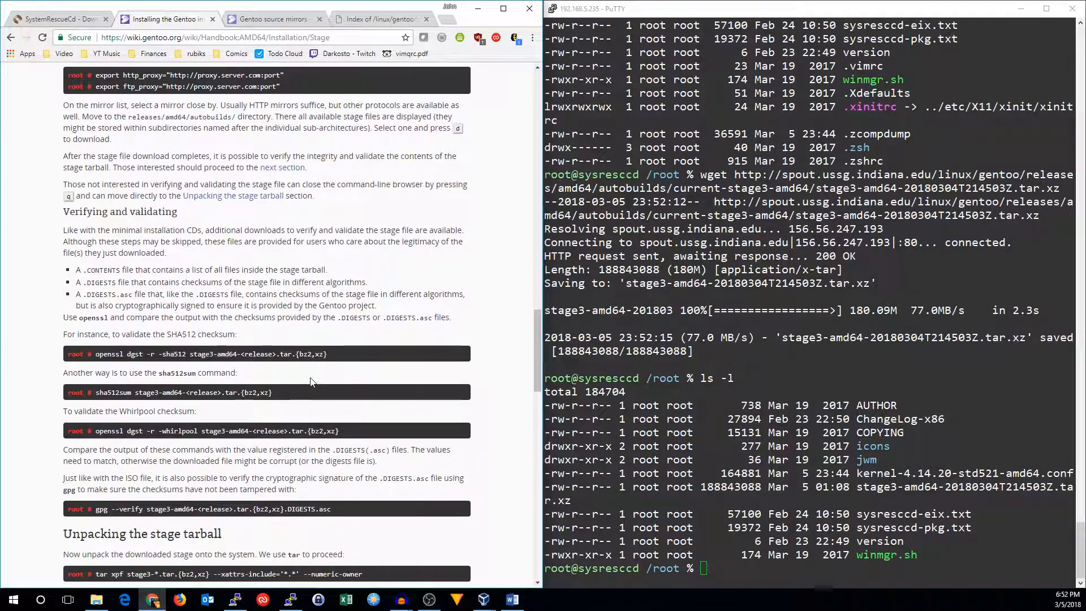
scroll(down, 3)
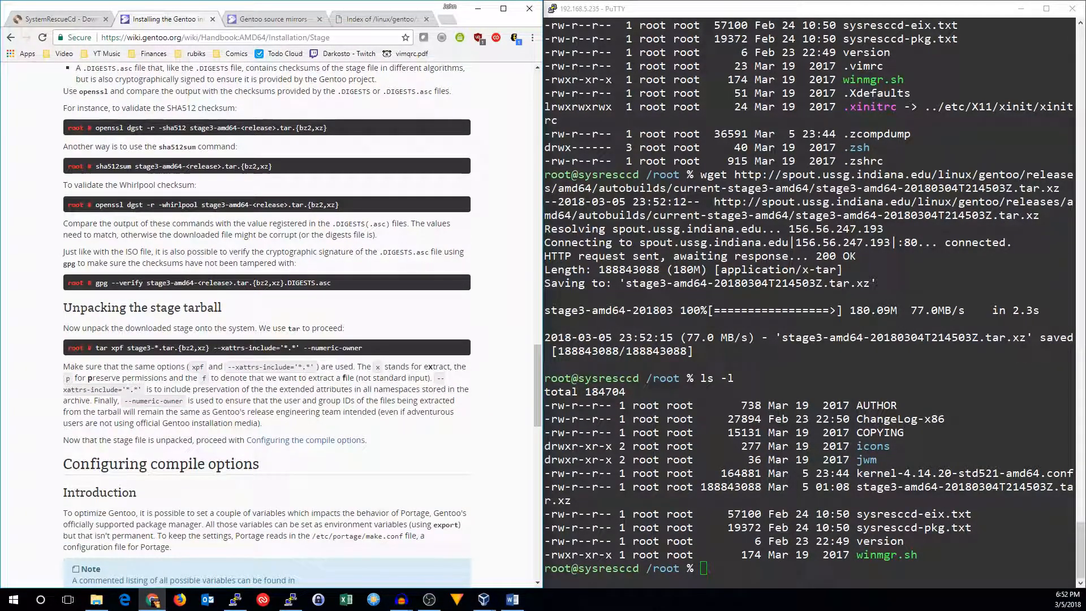
text(cd /mnt/gentoo)
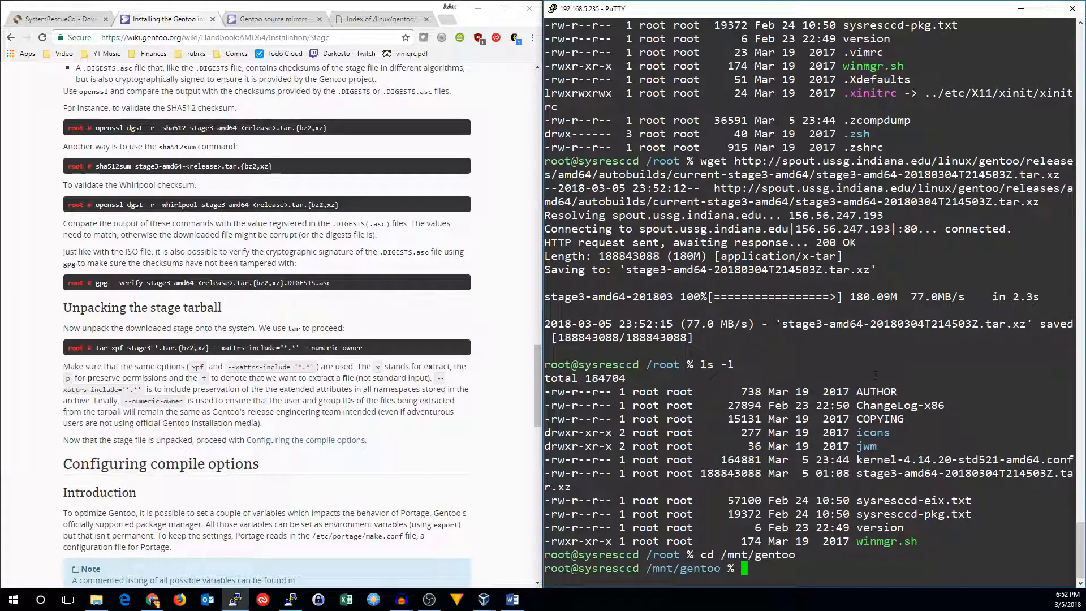
text(tar xpf)
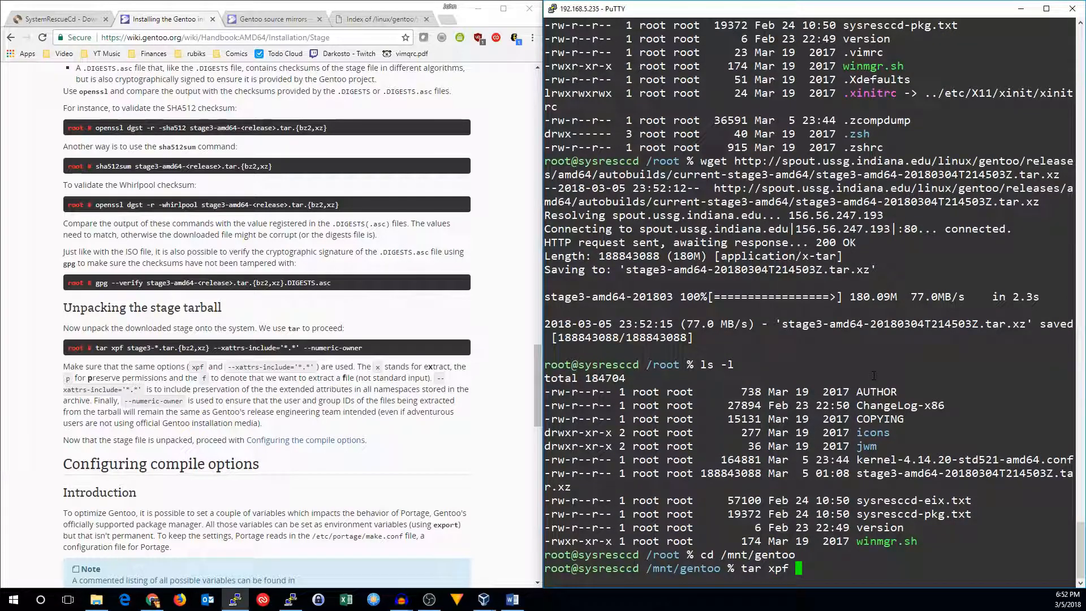
text(~/stage3-amd64-20180304T214503Z.tar.xz)
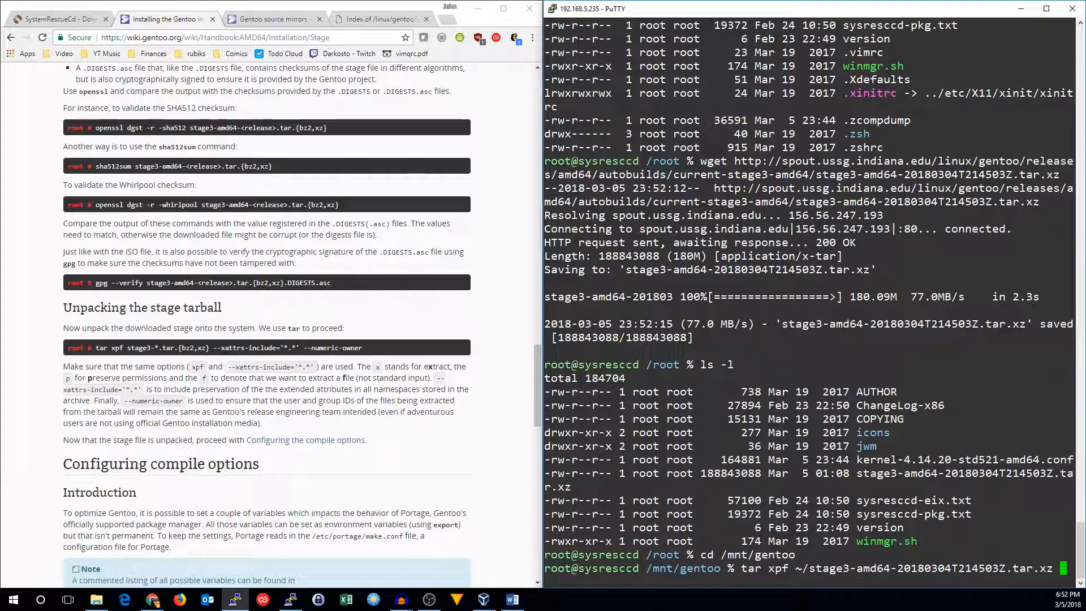
drag(214, 347, 363, 348)
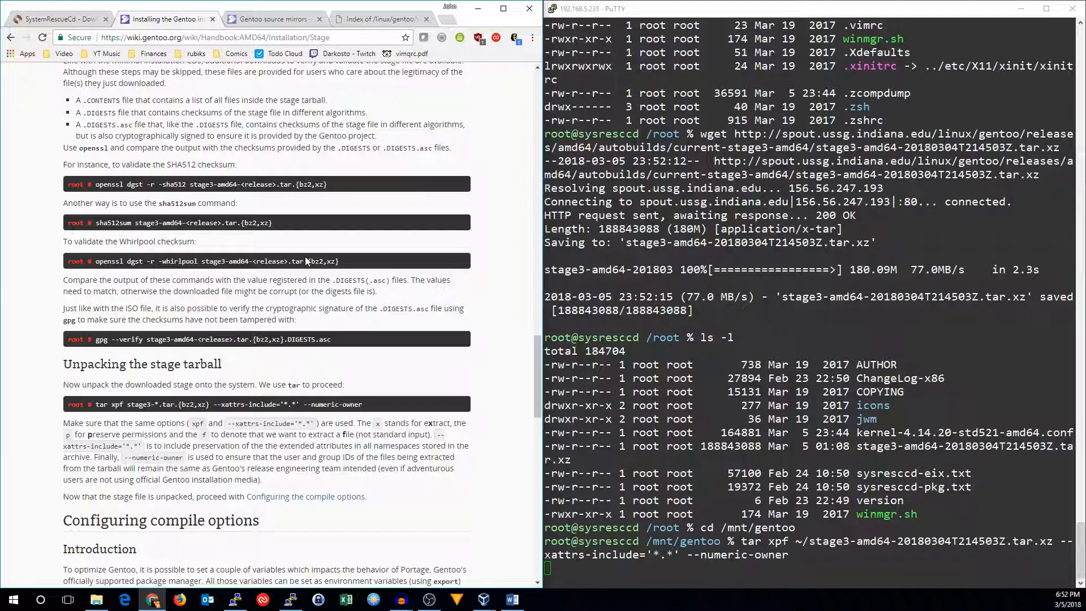
mouse_move(345, 268)
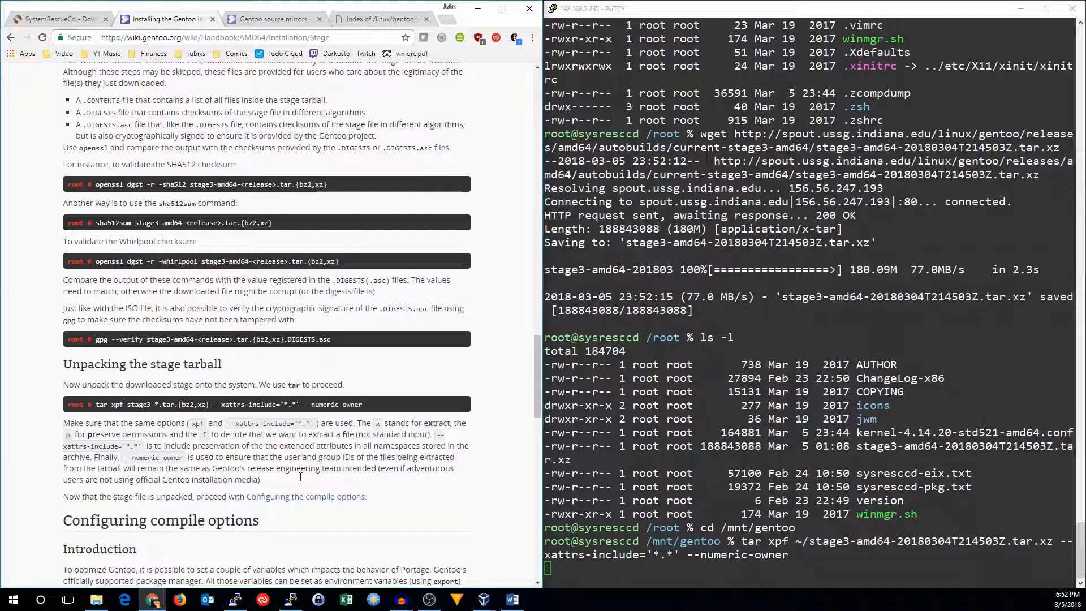
Edit etc/portage/make.conf in nano following the Handbook step.
click(304, 495)
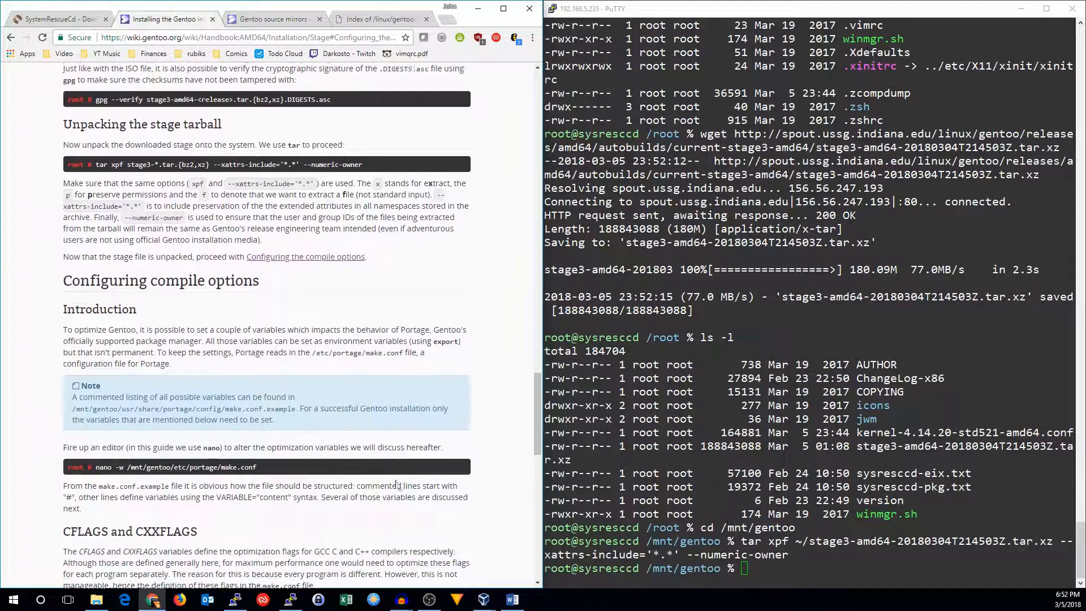
scroll(down, 3)
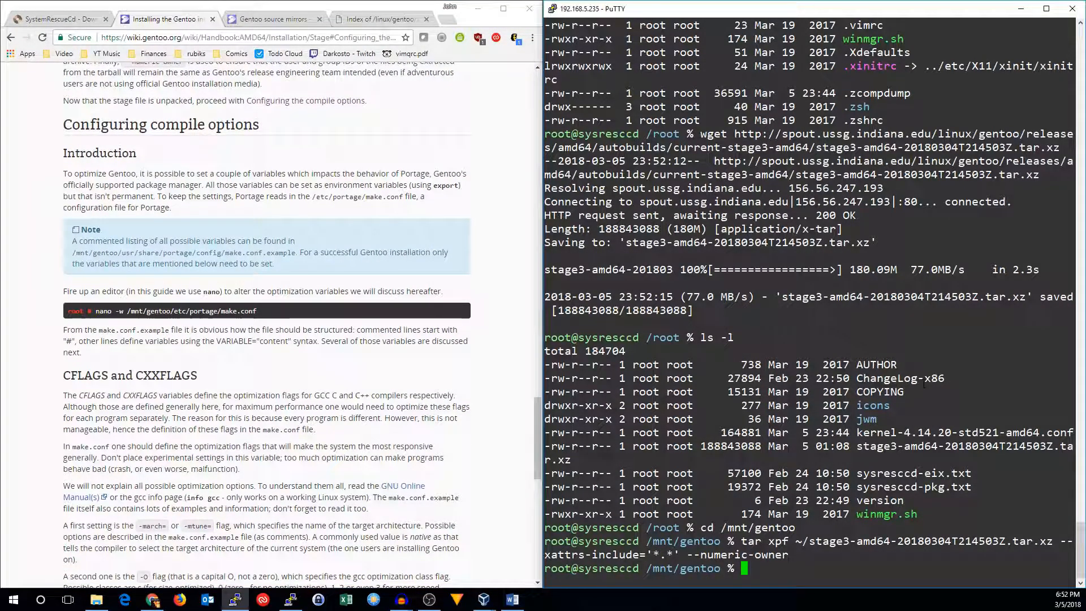
text(nano etc/)
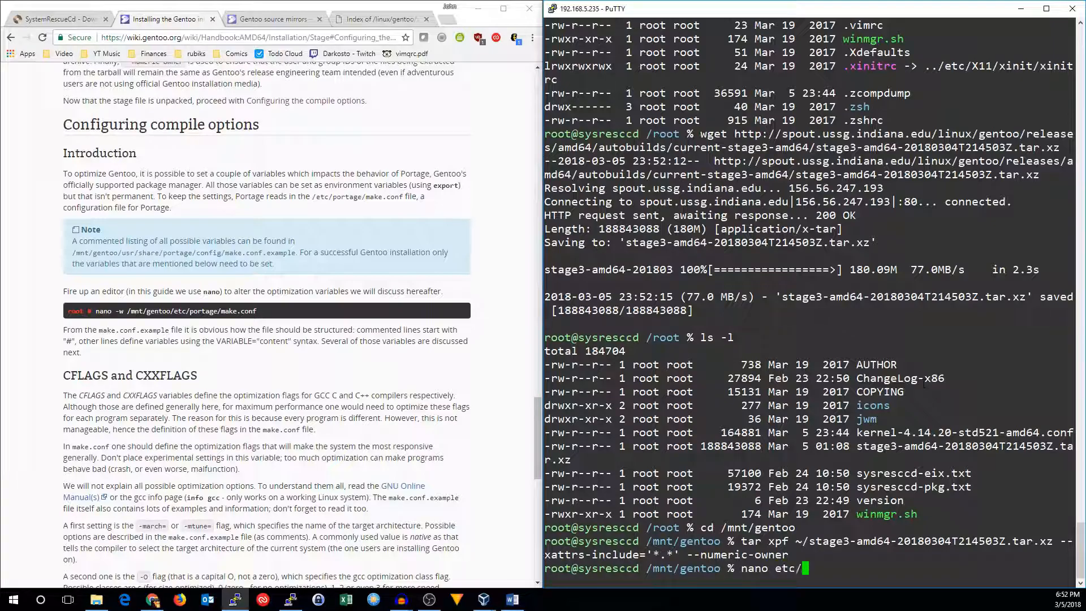
text(portage/)
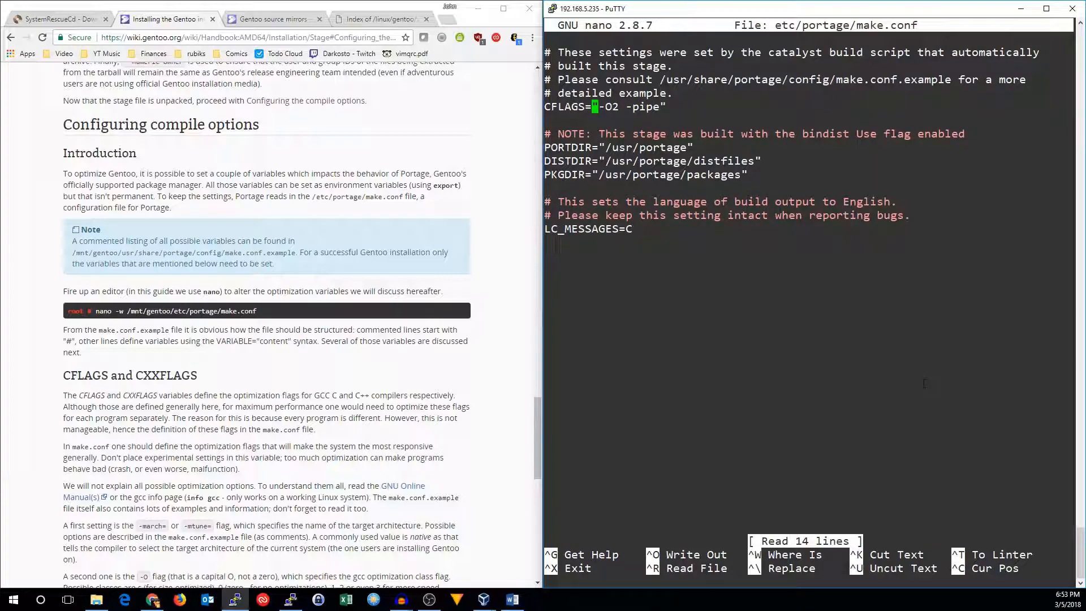
Set CFLAGS to -march=native -O2 -pipe, add CXXFLAGS="${CFLAGS}" and MAKEOPTS="-j4", then save.
text(-march=nat)
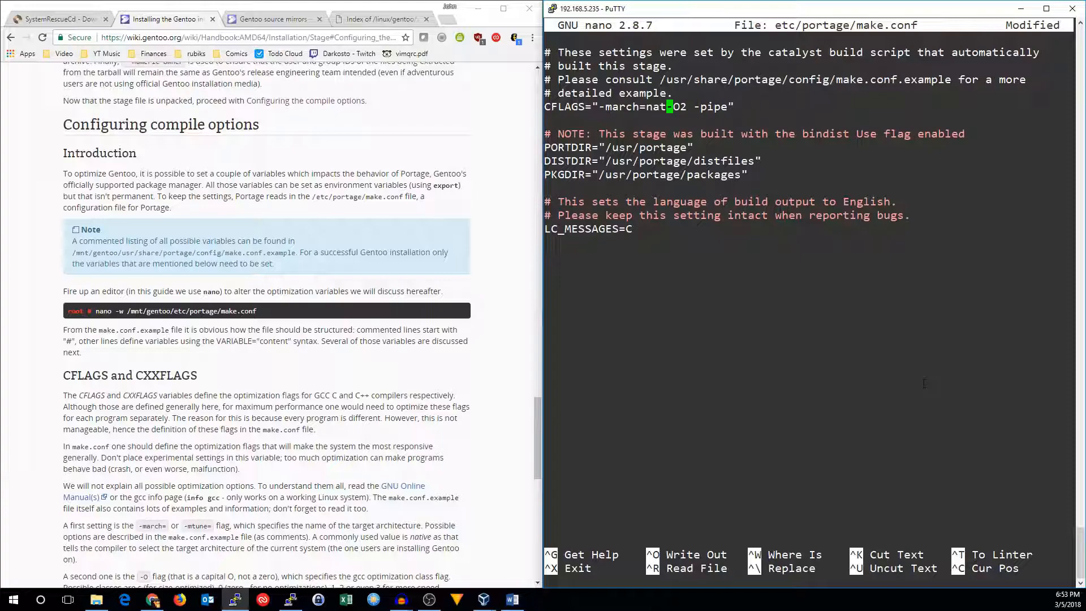
text(CXXFLAGS="${CFLAGS)
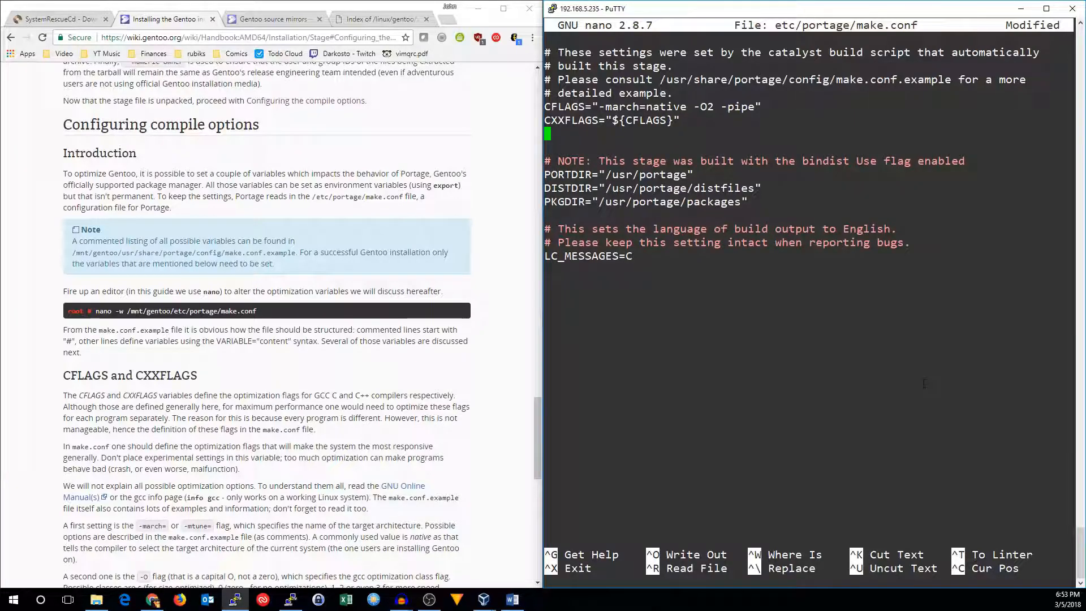
text(MAKEOPTS="-)
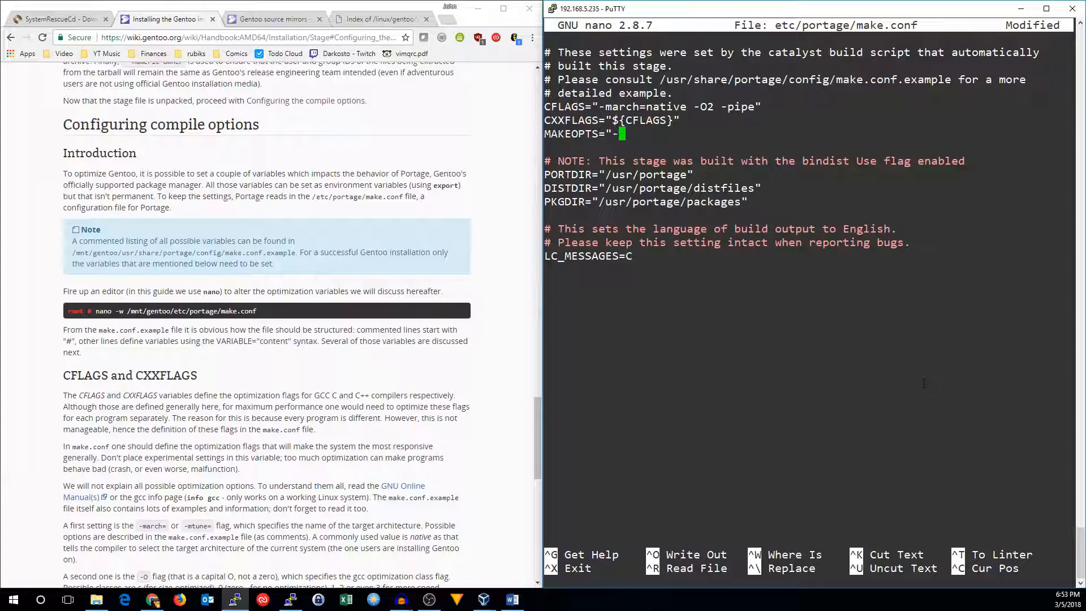
text(j4)
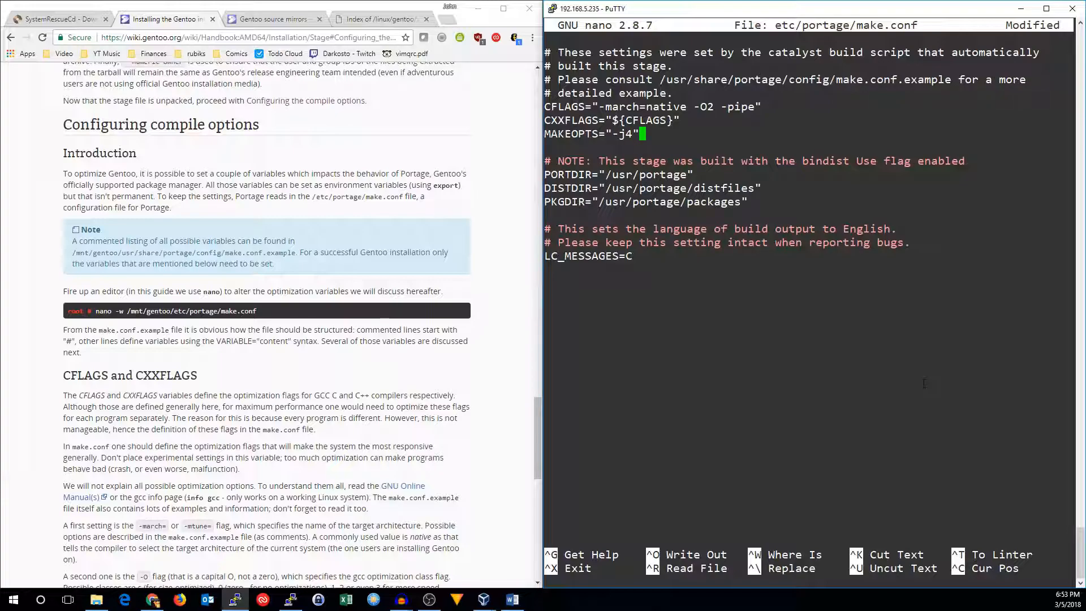
key(ctrl+x)
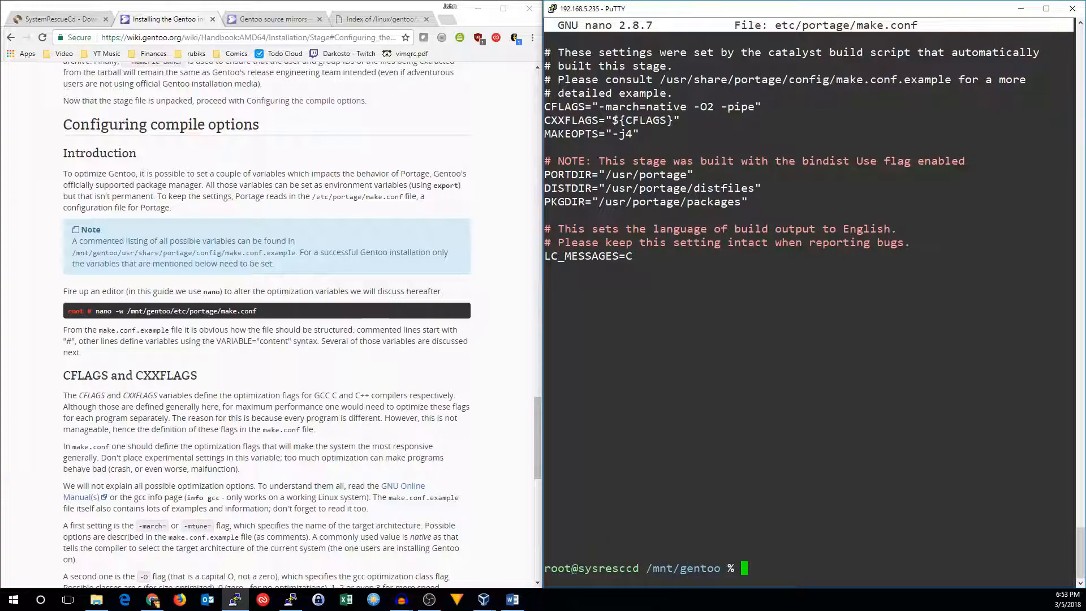
Follow the link at the page bottom to 'Installing the Gentoo base system'.
scroll(down, 3)
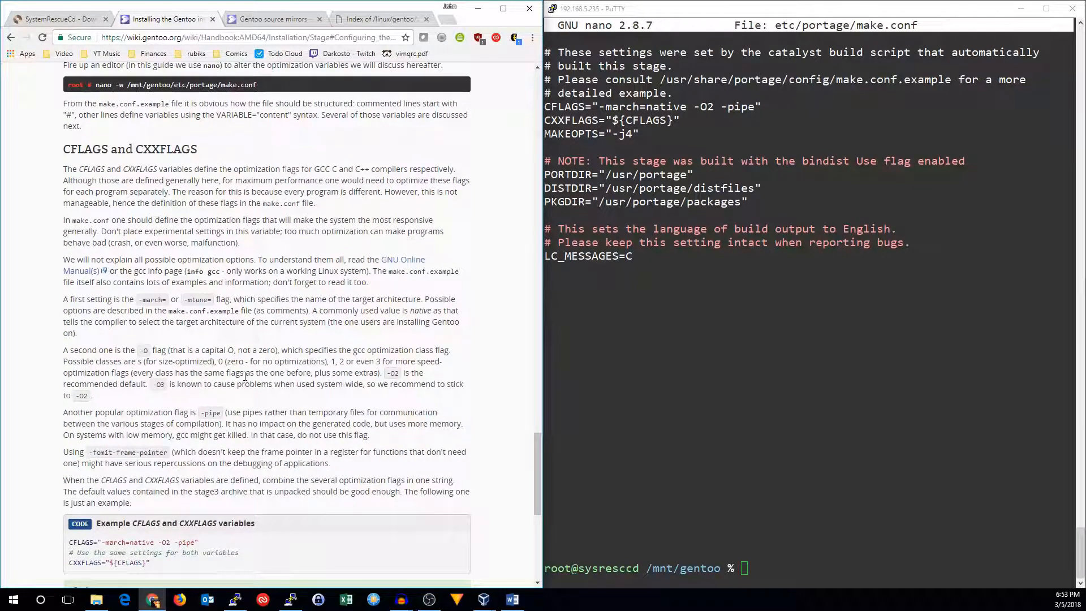
scroll(down, 3)
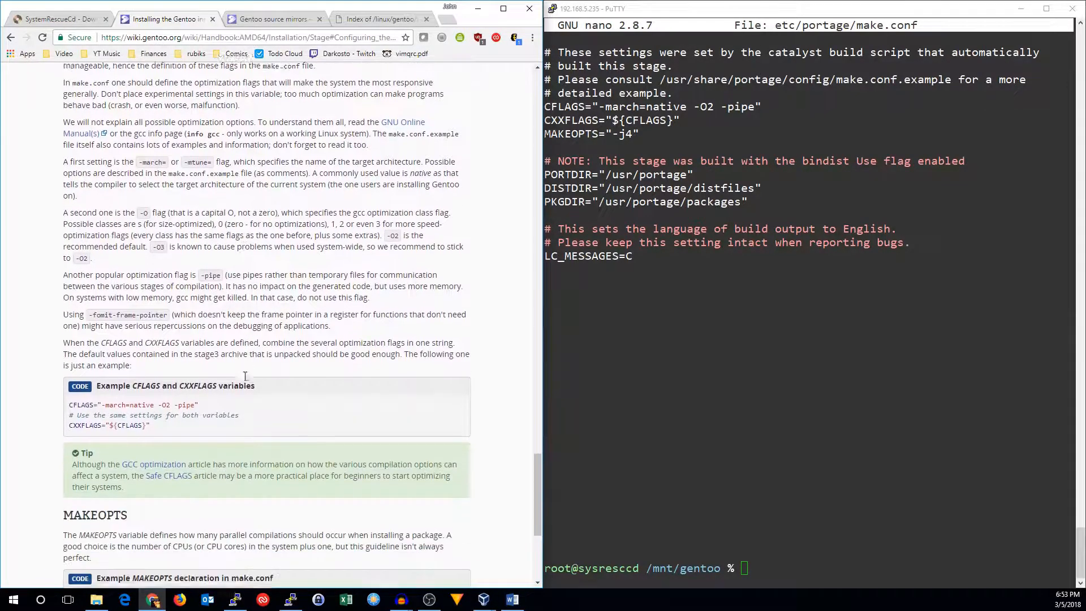
scroll(down, 3)
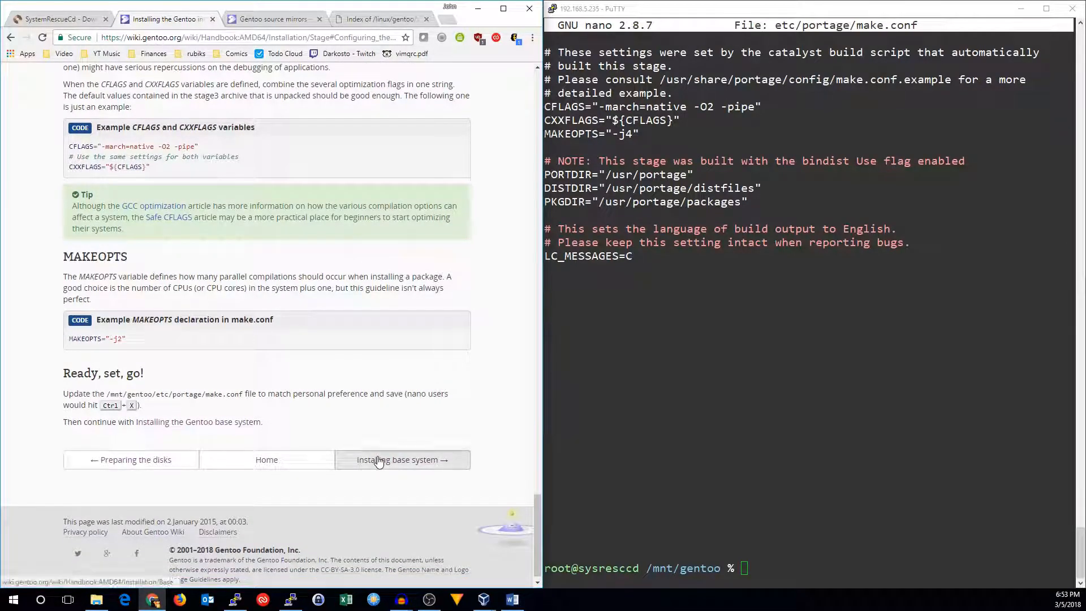
click(400, 459)
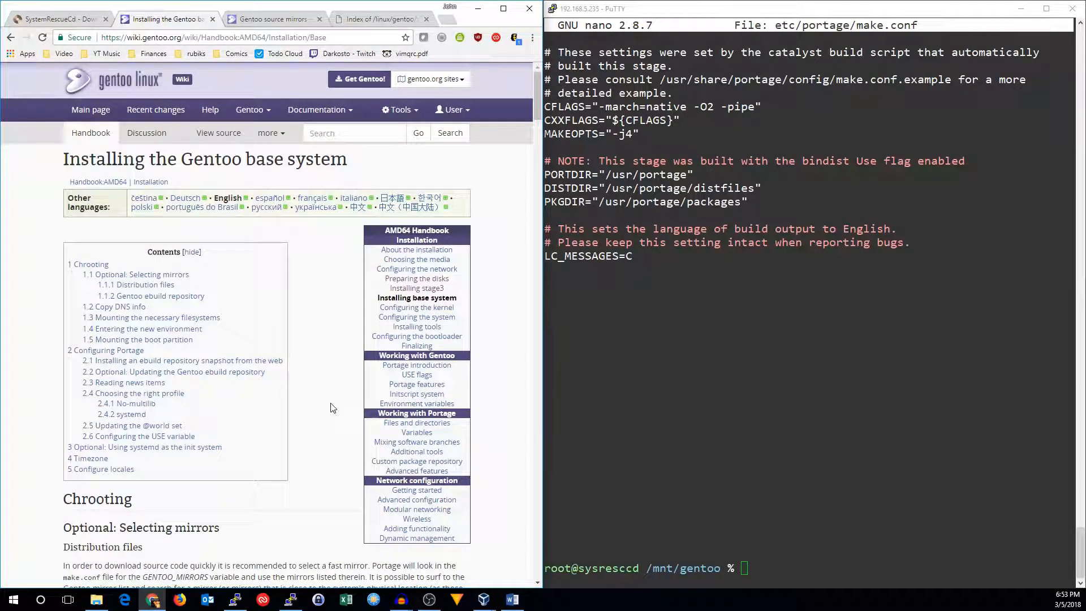
mouse_move(320, 377)
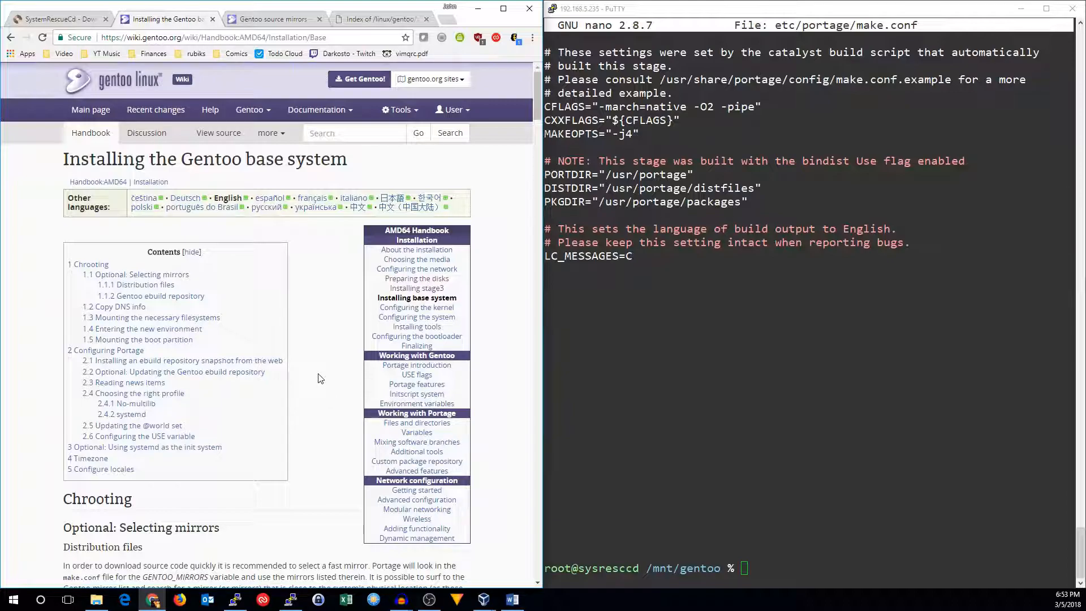
Copy /etc/resolv.conf with --dereference into /mnt/gentoo/etc/ per the Handbook.
scroll(down, 3)
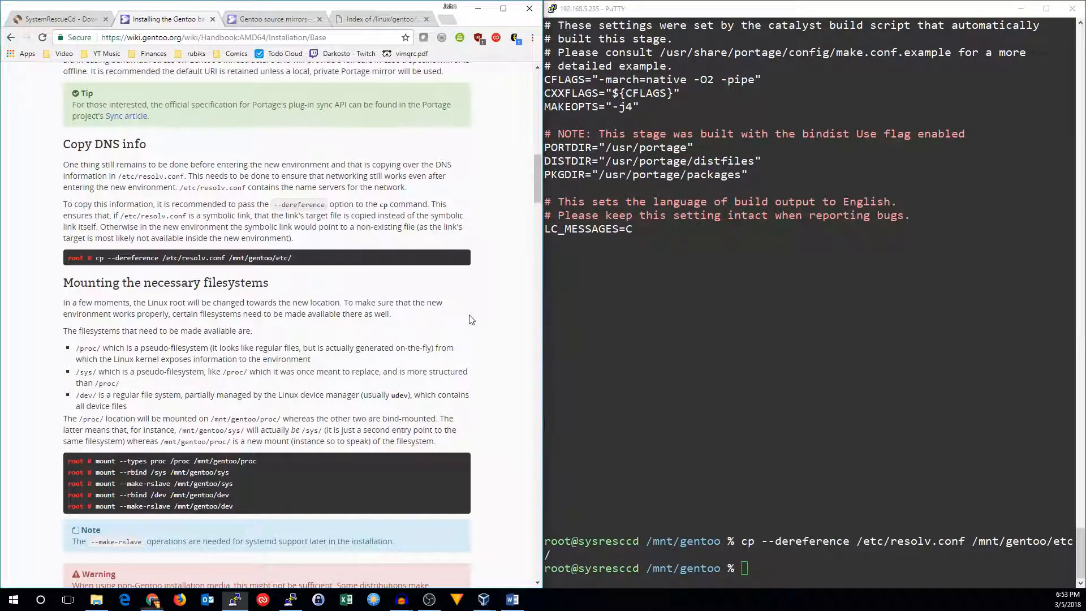
scroll(down, 3)
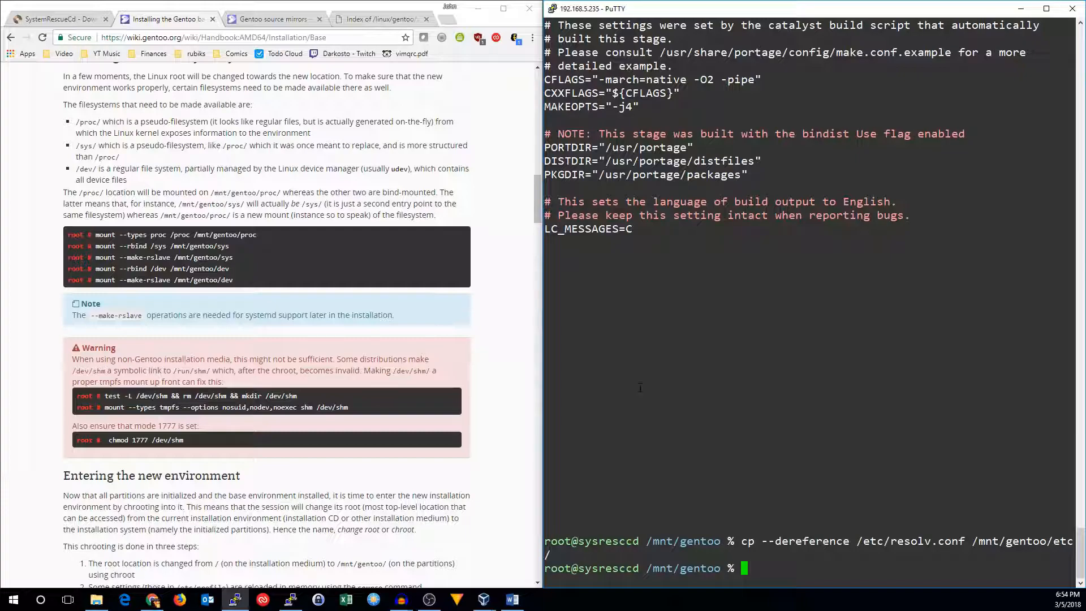
mouse_move(307, 258)
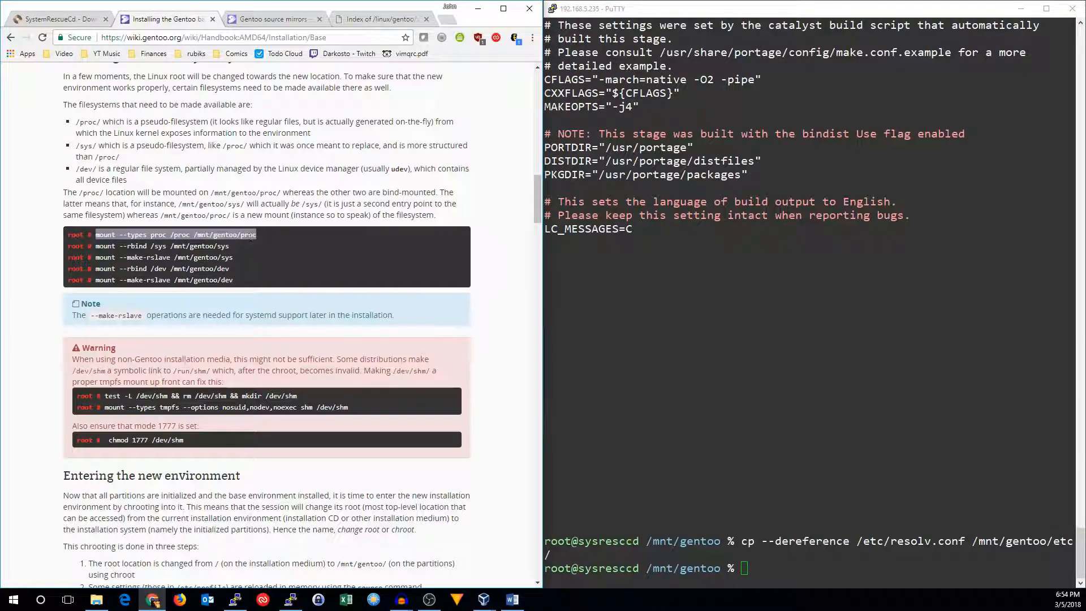
Mount proc at /mnt/gentoo/proc, then rbind sys and dev there as rslave.
text(mount --types proc /proc /mnt/gentoo/proc)
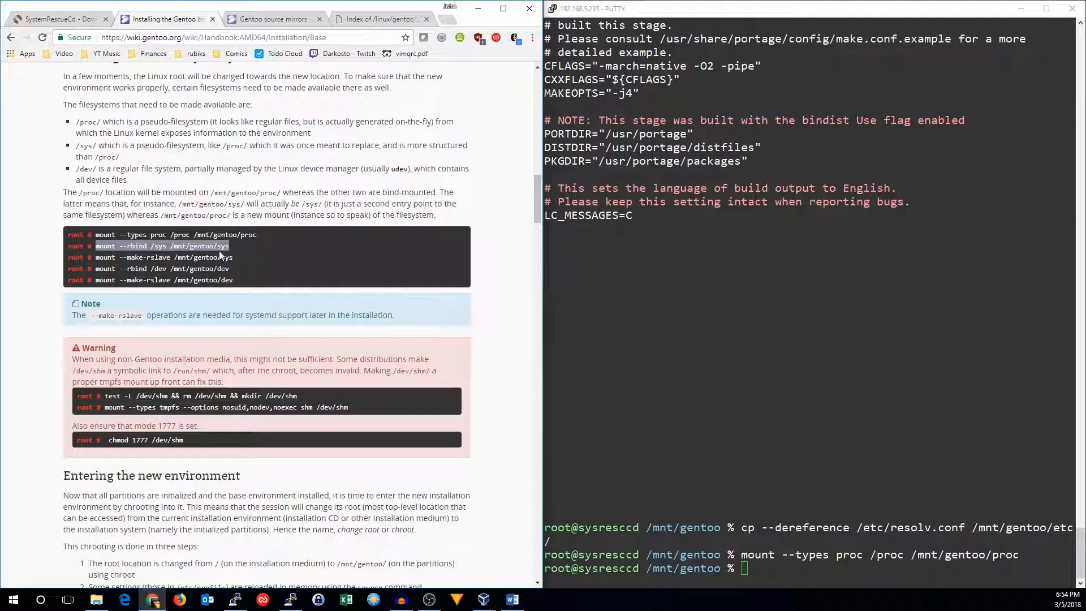
key(Return)
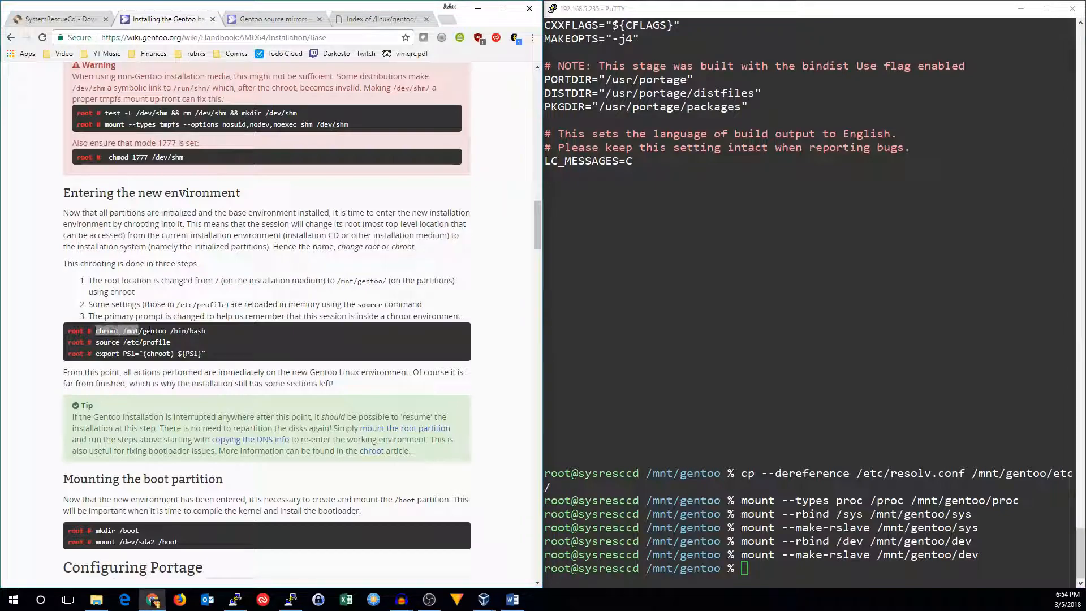
Chroot into /mnt/gentoo with /bin/bash, source /etc/profile, and prefix PS1 with (chroot).
text(chroot /mnt/gentoo /bin/bash)
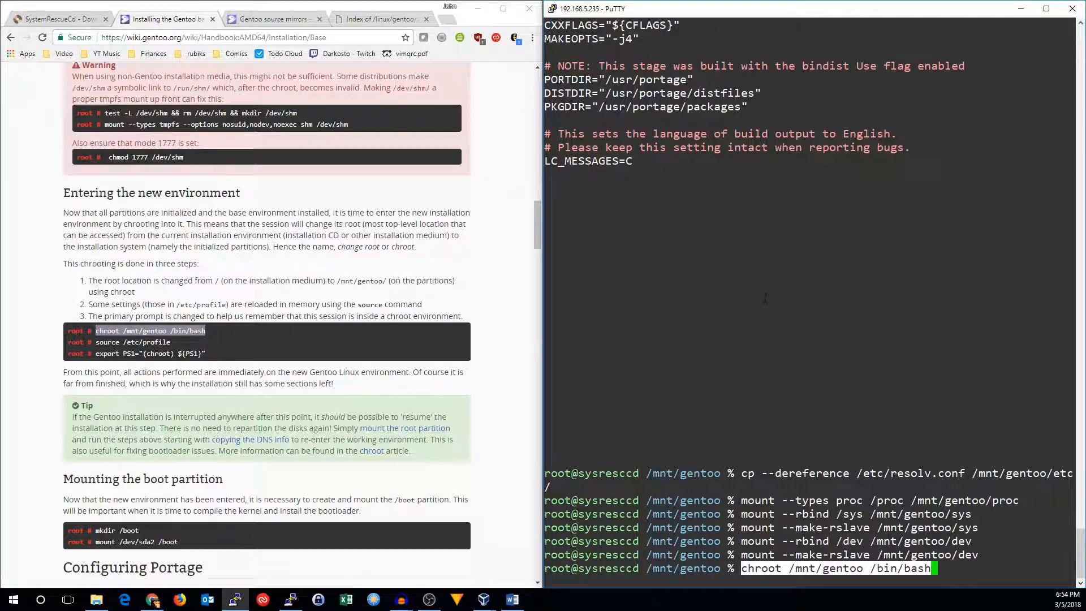
key(Return)
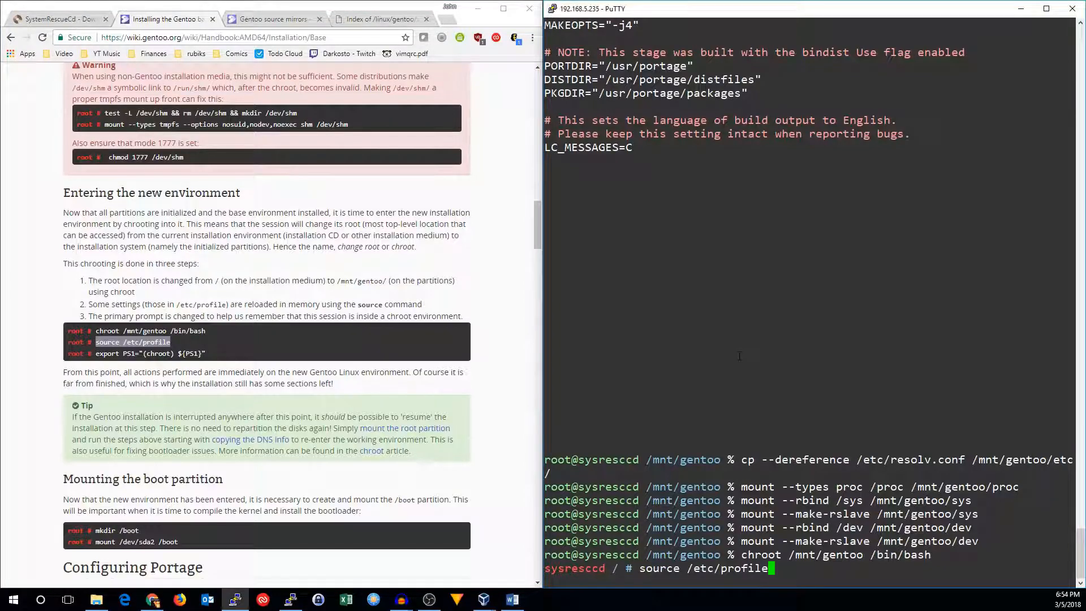
key(Return)
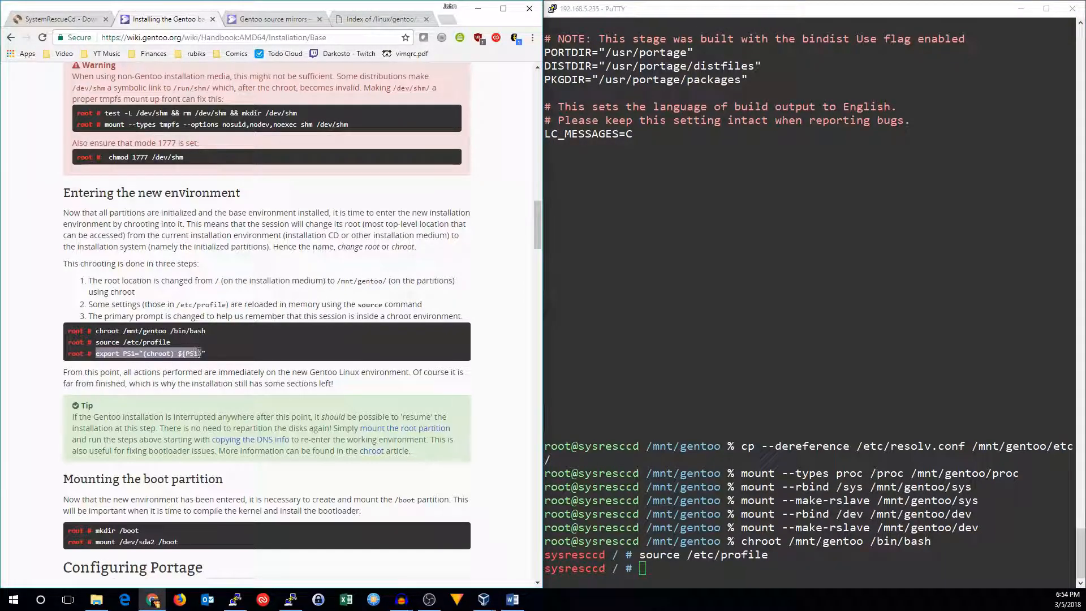
text(export PS1="(chroot) ${PS1}")
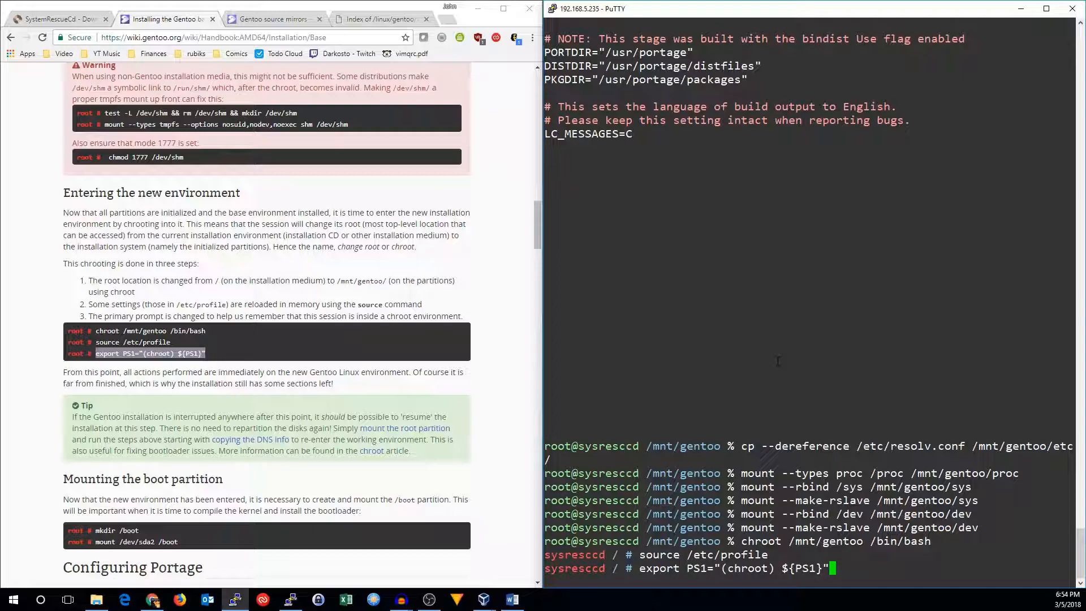
key(Return)
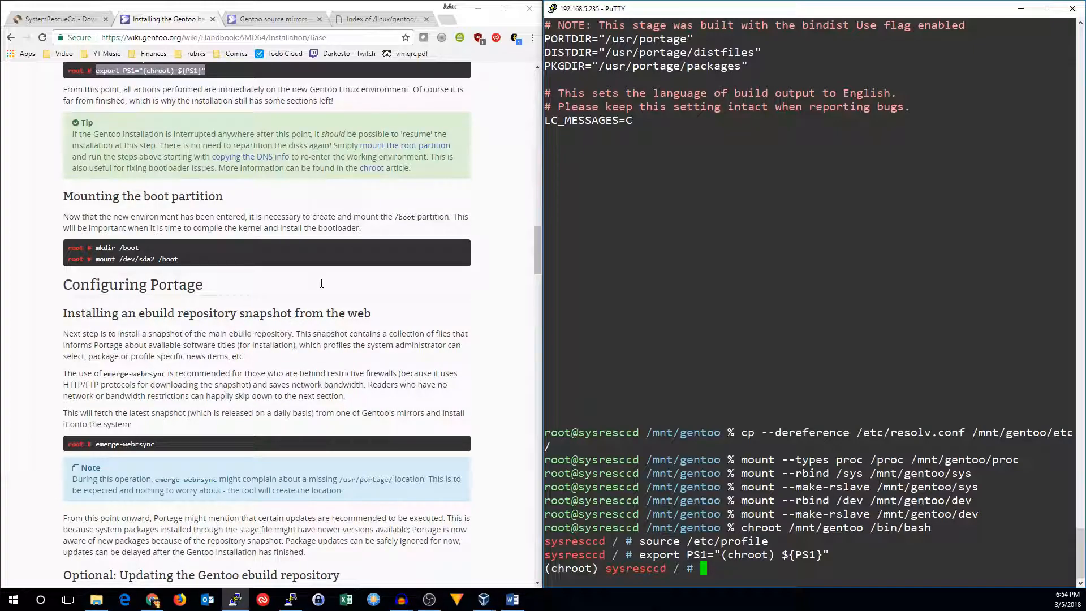
scroll(down, 3)
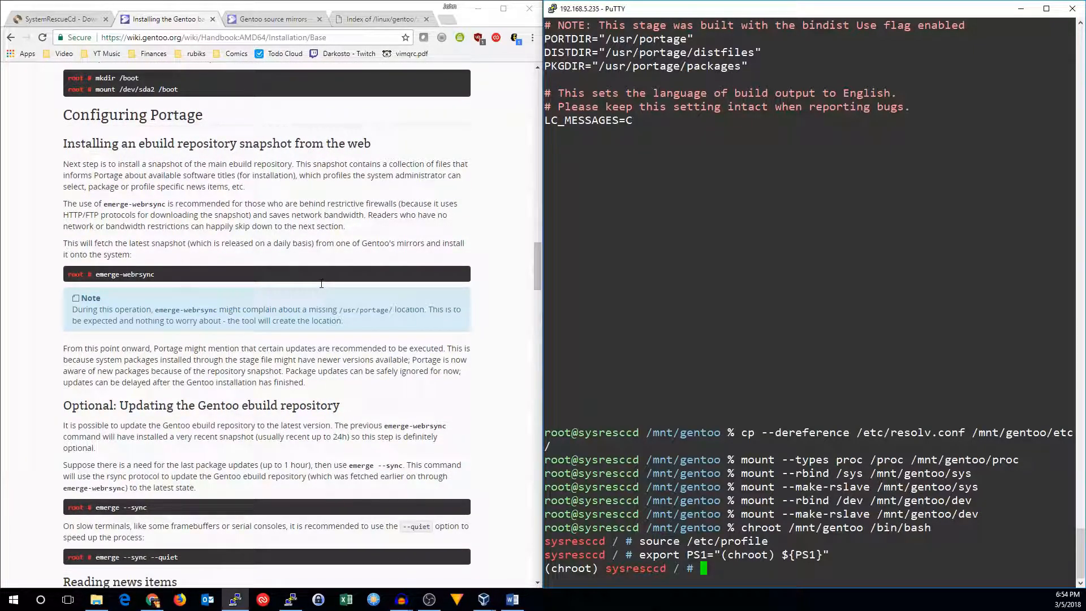
mouse_move(312, 278)
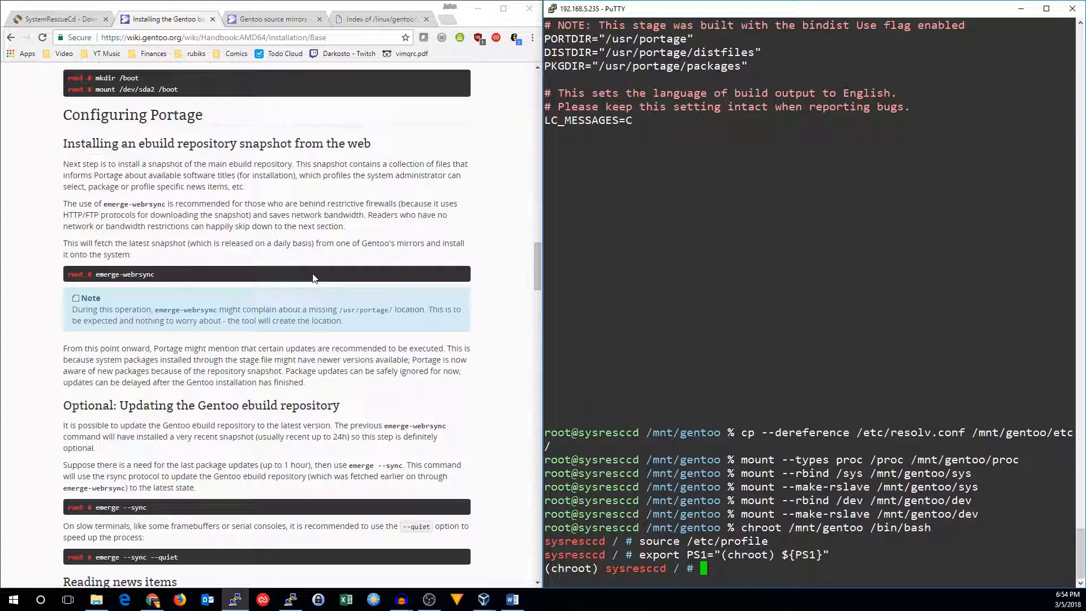